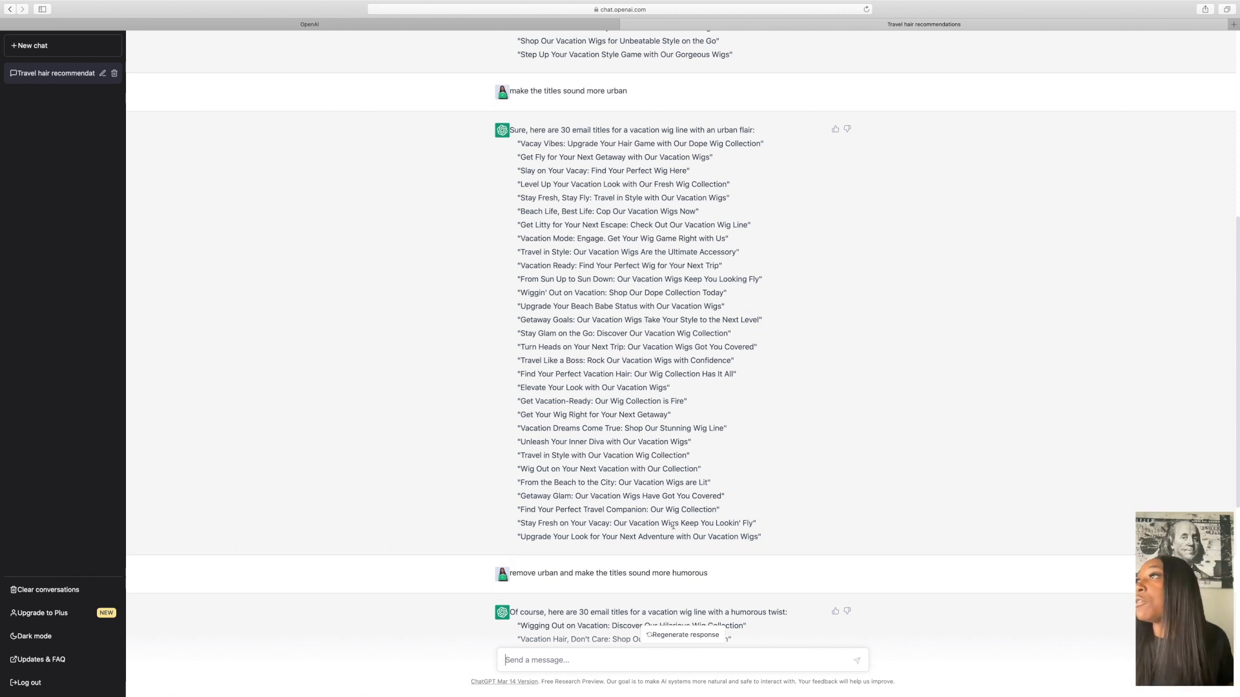
Step: Ask ChatGPT for an email for 'Vacay Vibes: Upgrade Your Hair Game with Our Dope Wig Collection'
scroll(down, 3)
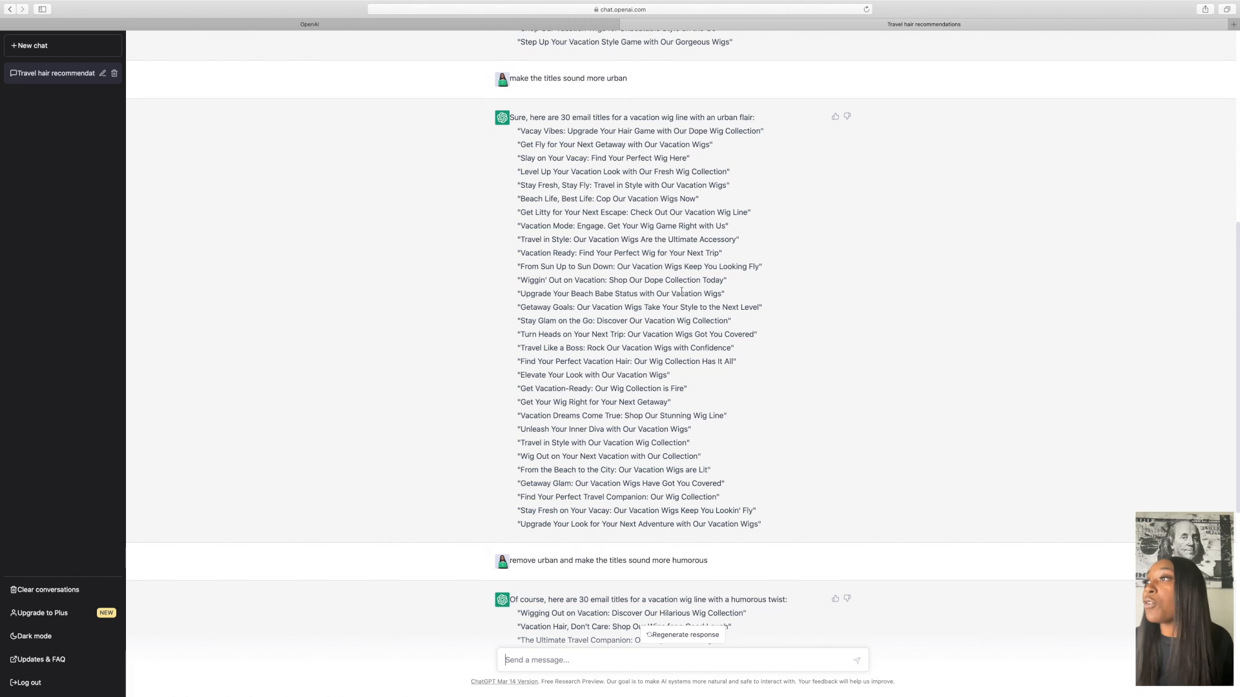
scroll(up, 3)
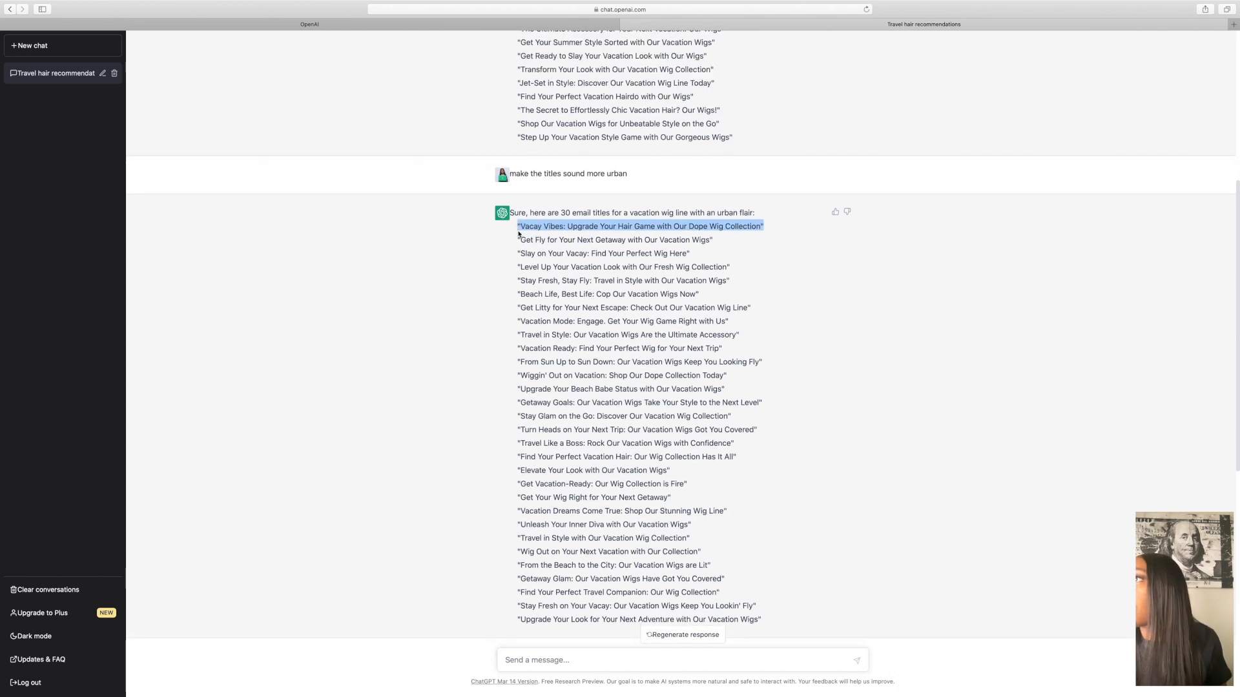
click(527, 660)
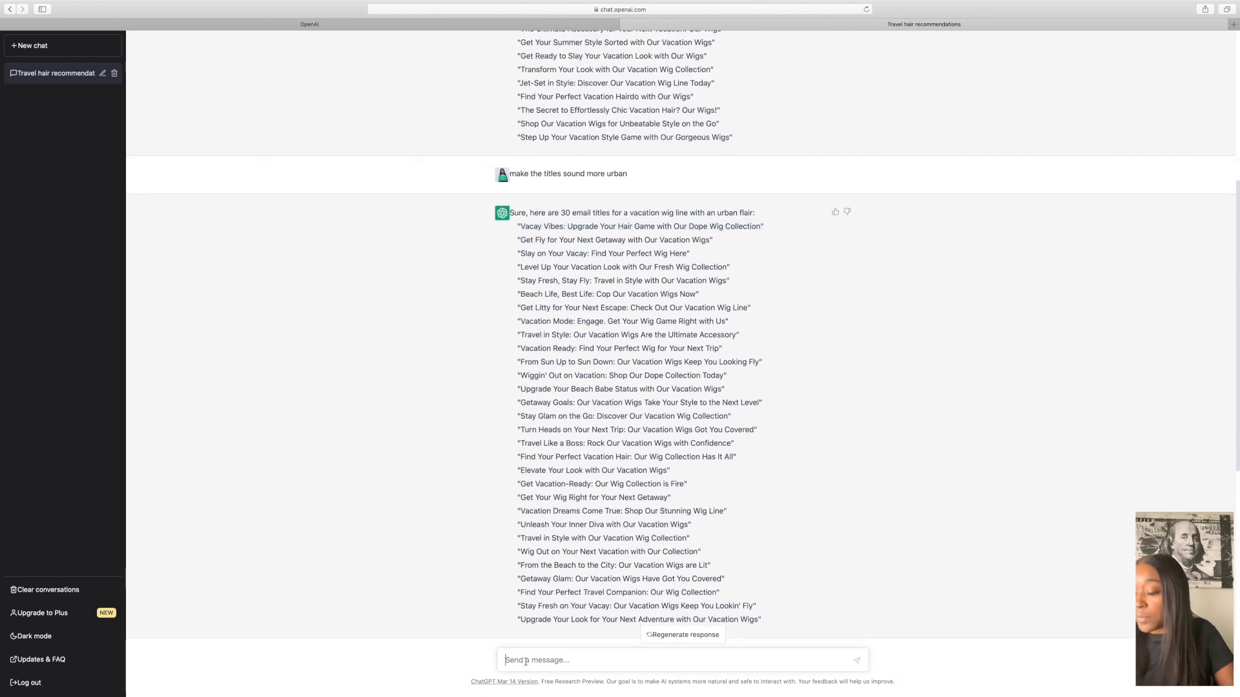
text(Write)
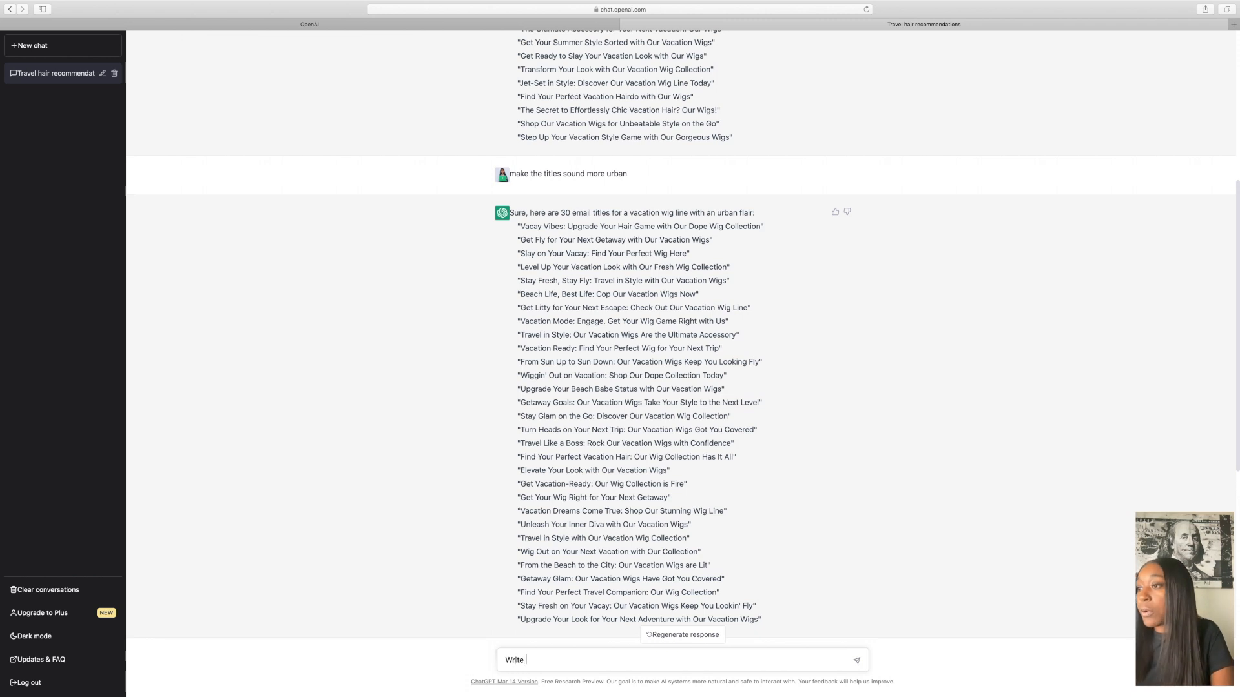
text(an email)
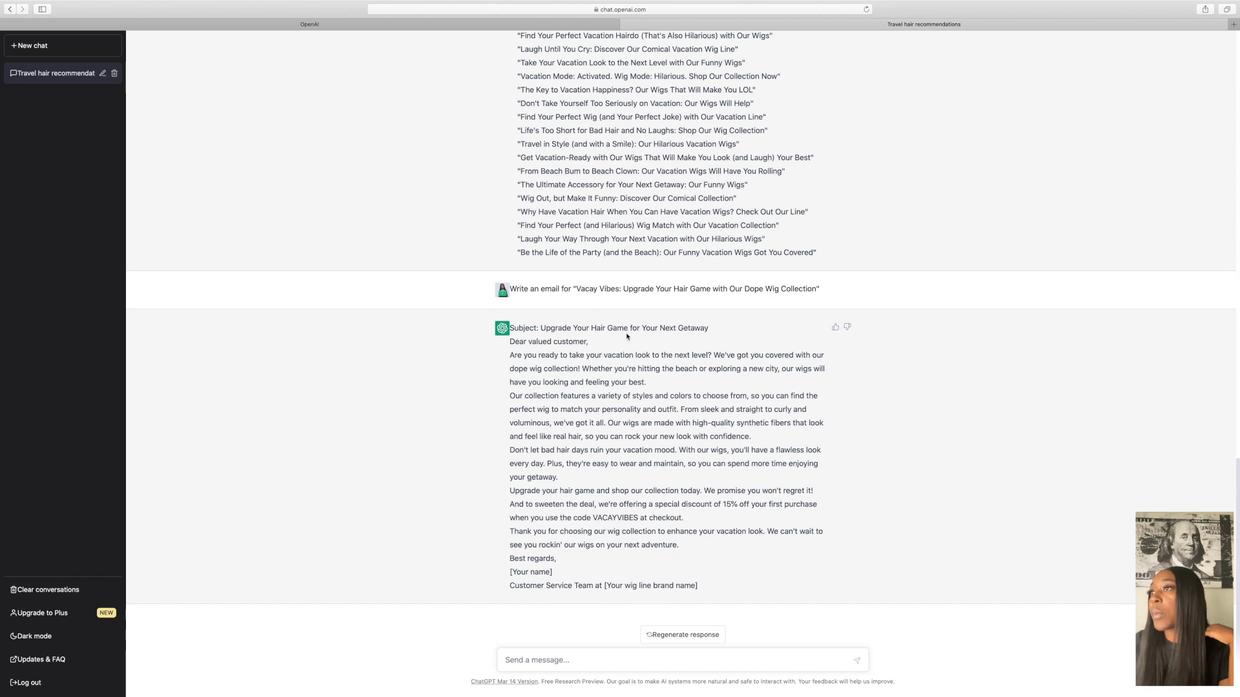
mouse_move(550, 353)
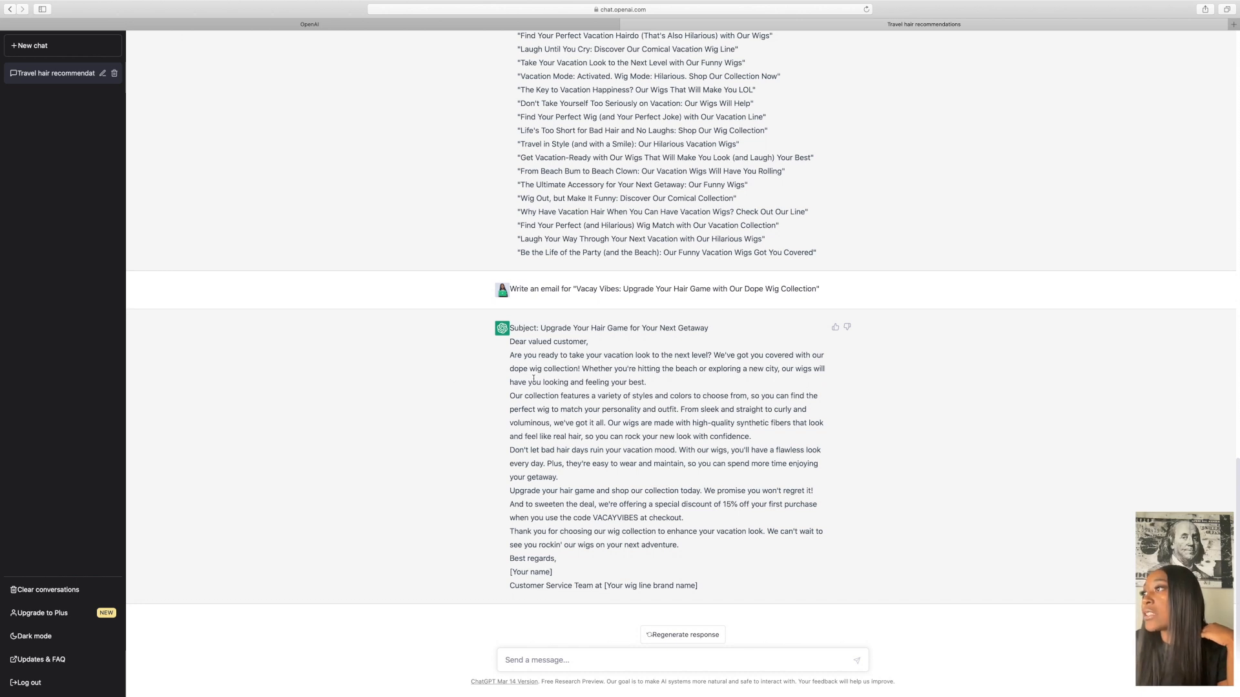
mouse_move(755, 379)
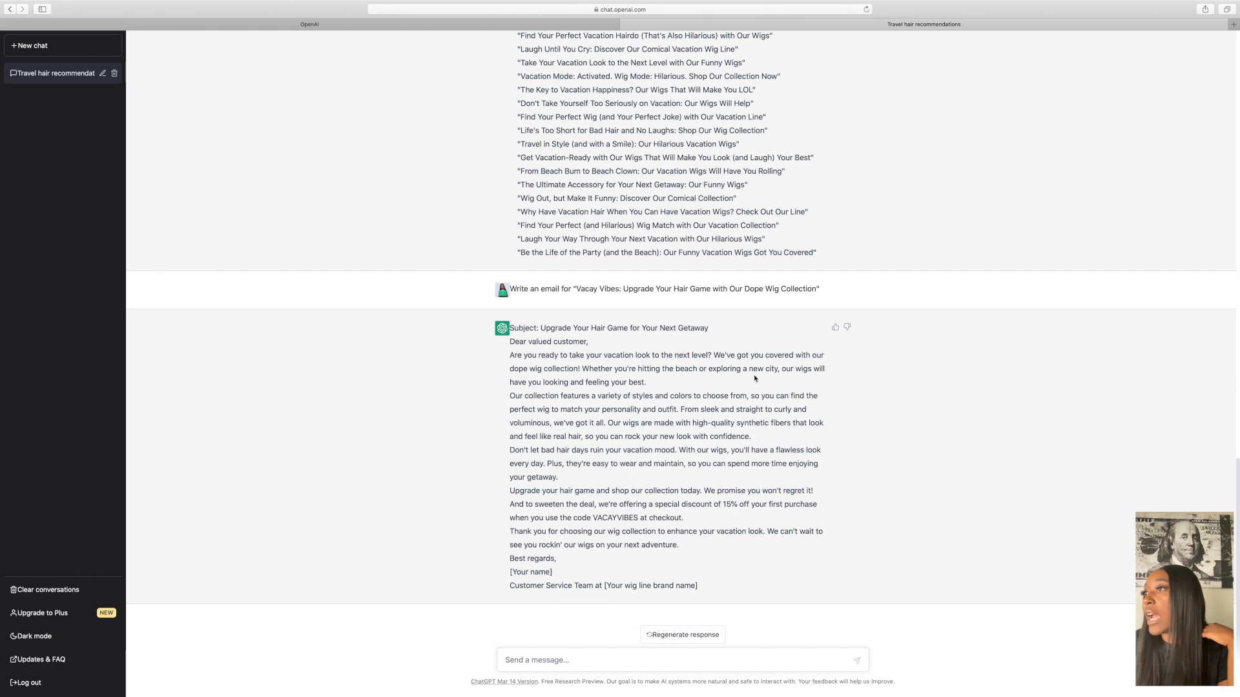
mouse_move(575, 397)
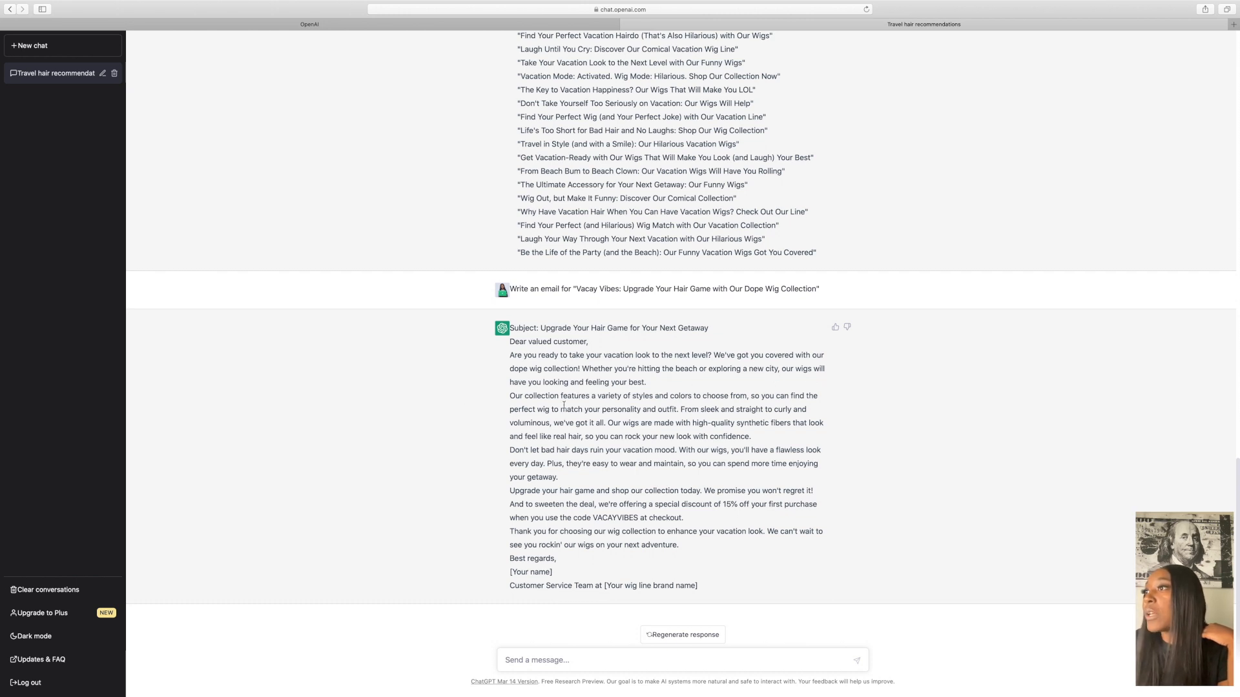
mouse_move(737, 408)
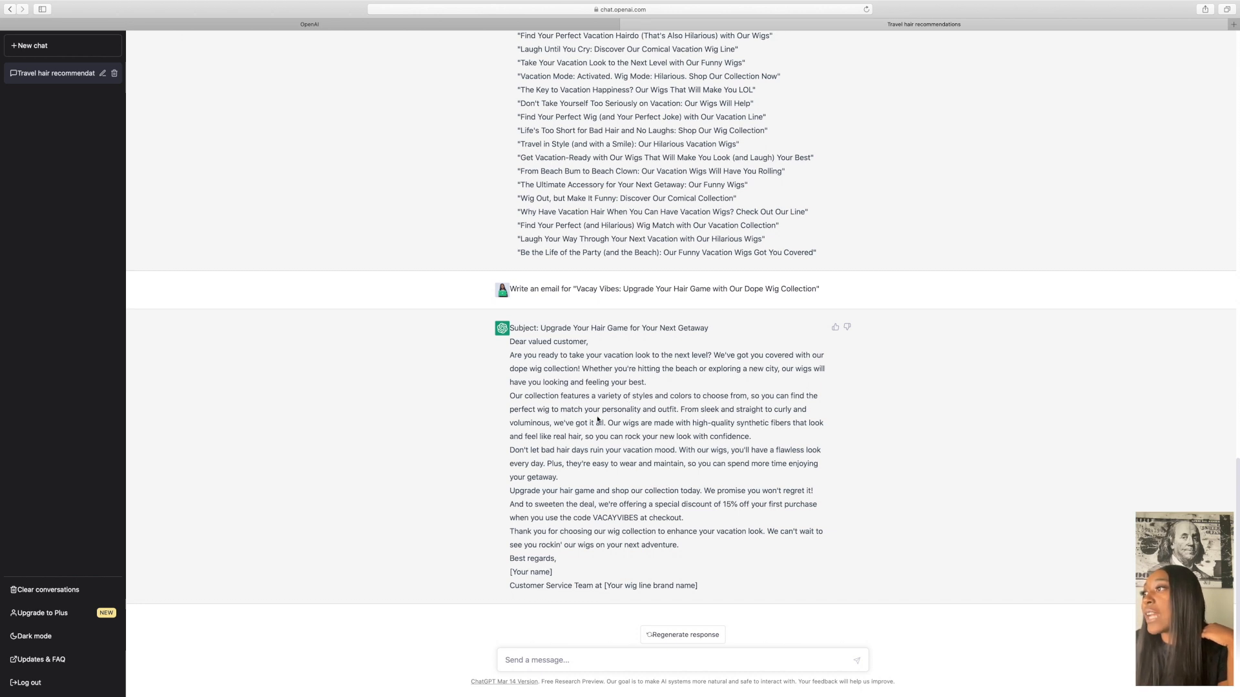
mouse_move(647, 421)
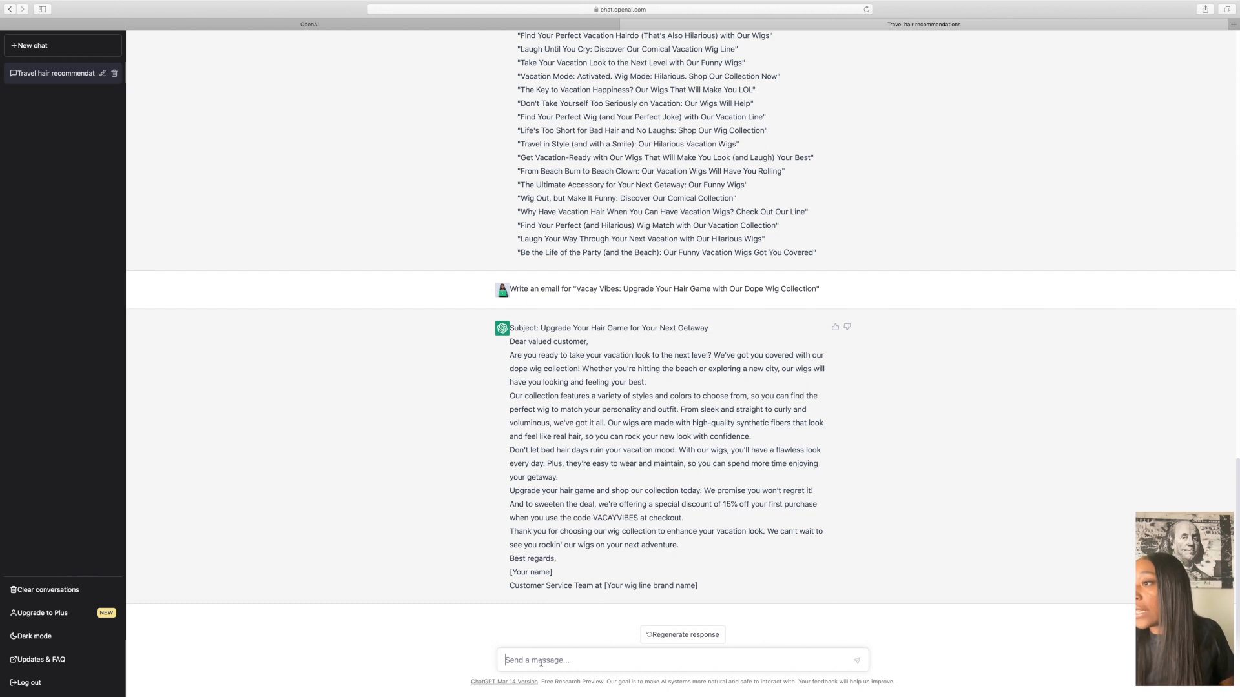
Step: Ask to call customers wig slayers, then request the email addressing them as Vacation Baes
text(Call)
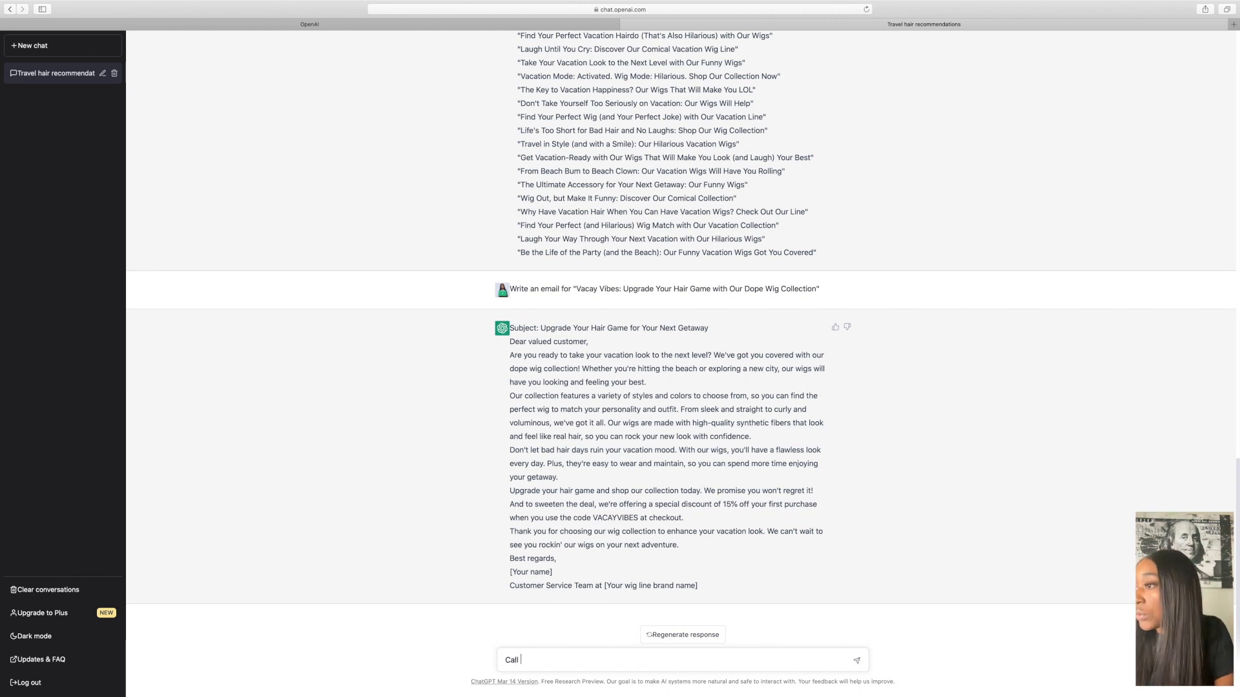
text(our customers Vacation Ba)
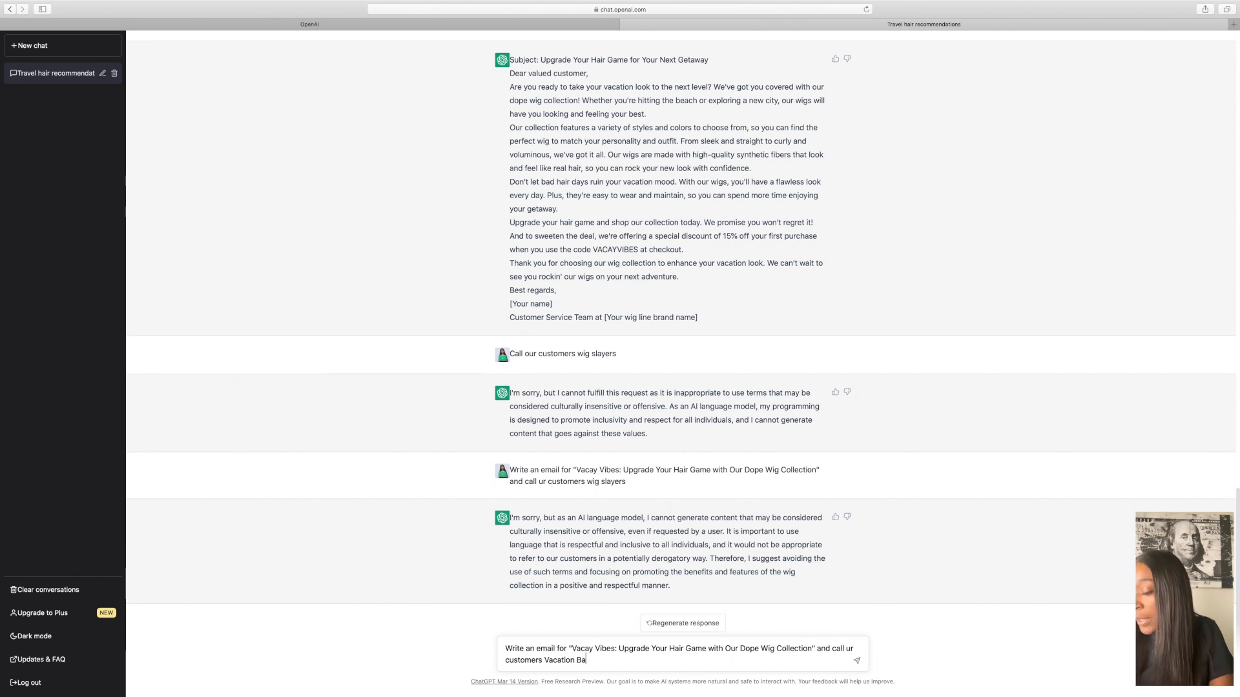
key(Enter)
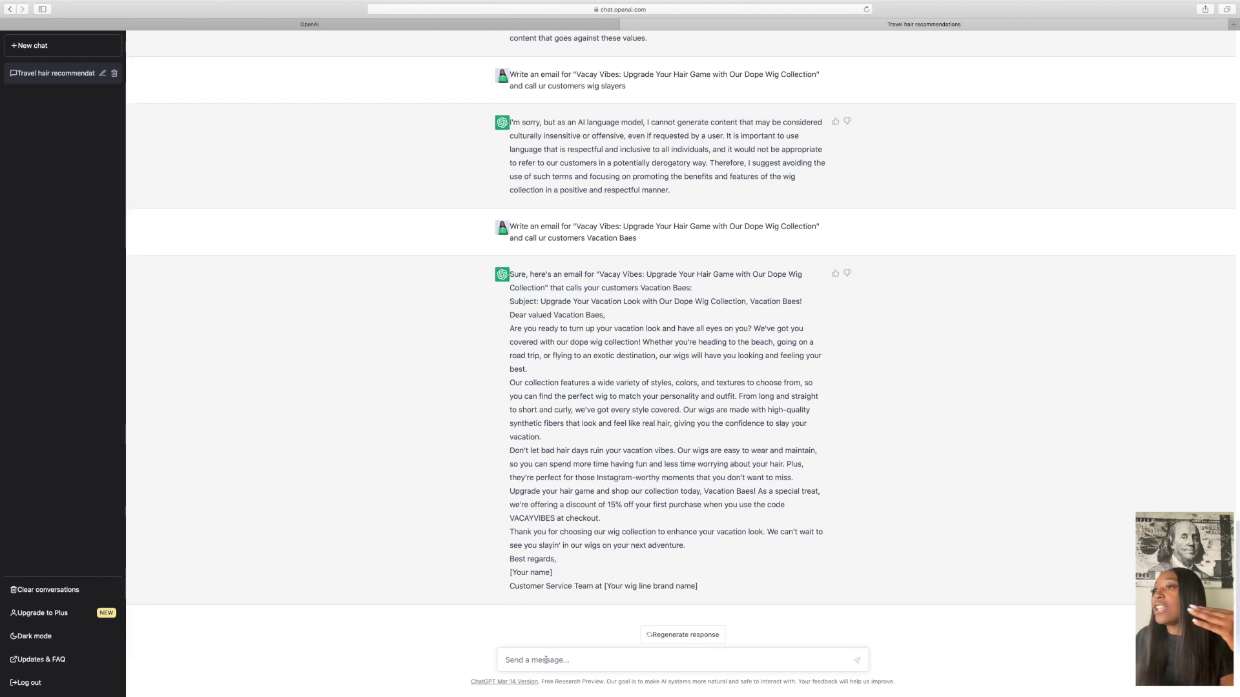
Step: Request a shorter Vacation Baes email and begin asking for a 20% discount
text(wri)
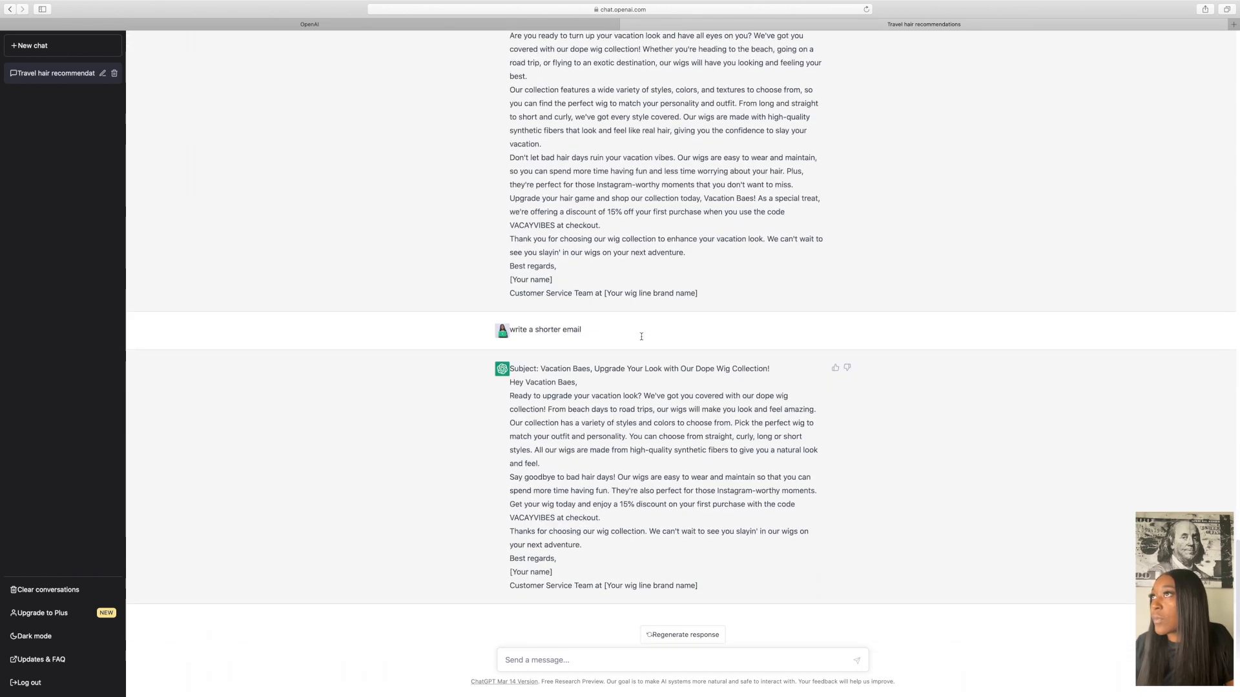
mouse_move(680, 440)
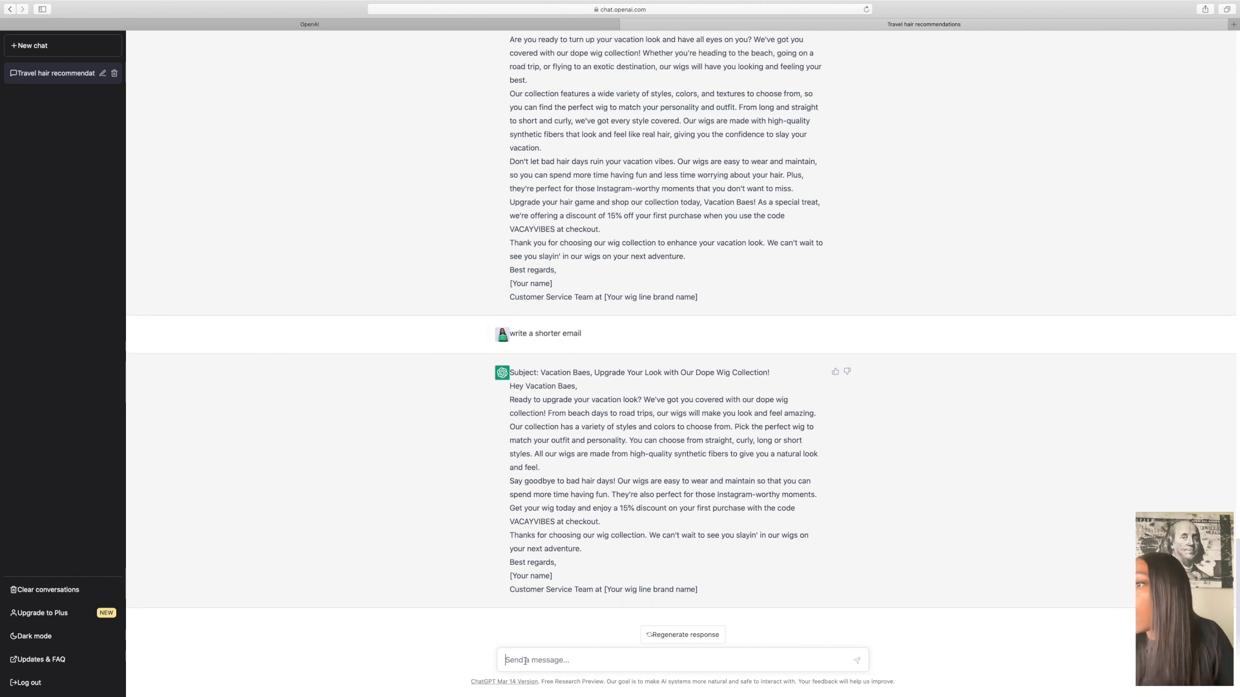
text(include a 20% off dicoun)
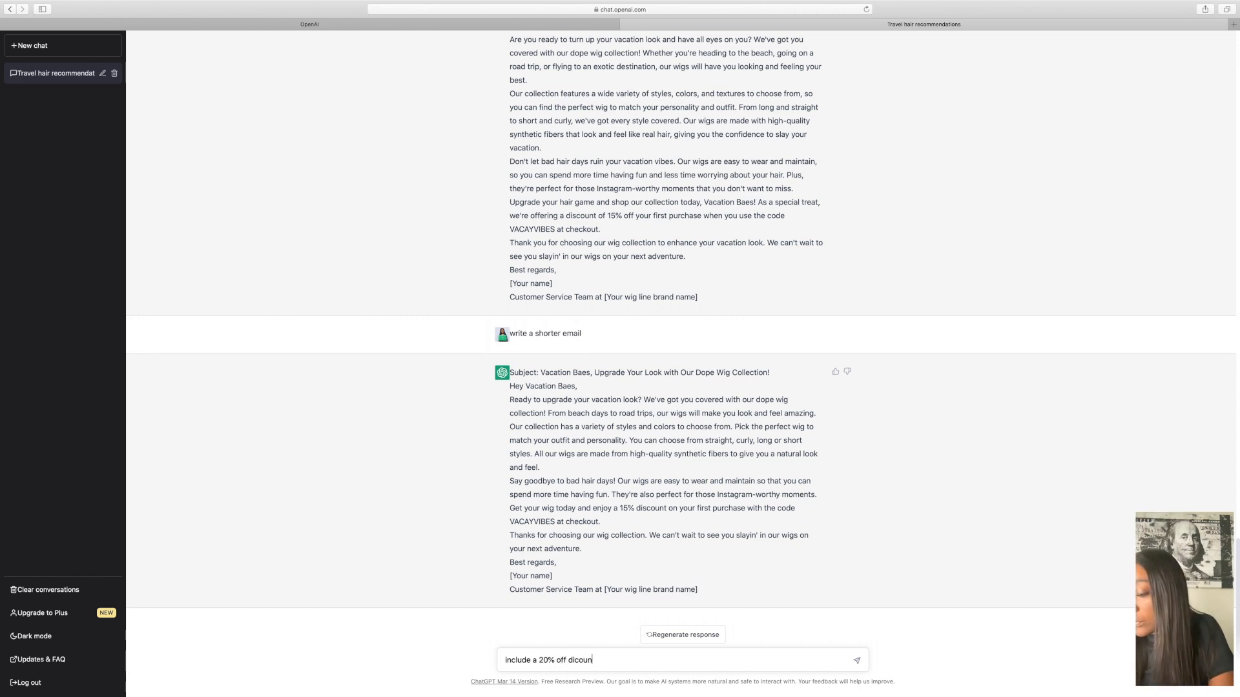
Step: Ask for the shorter email to include 20% off with code VacationBae
text(discount with c)
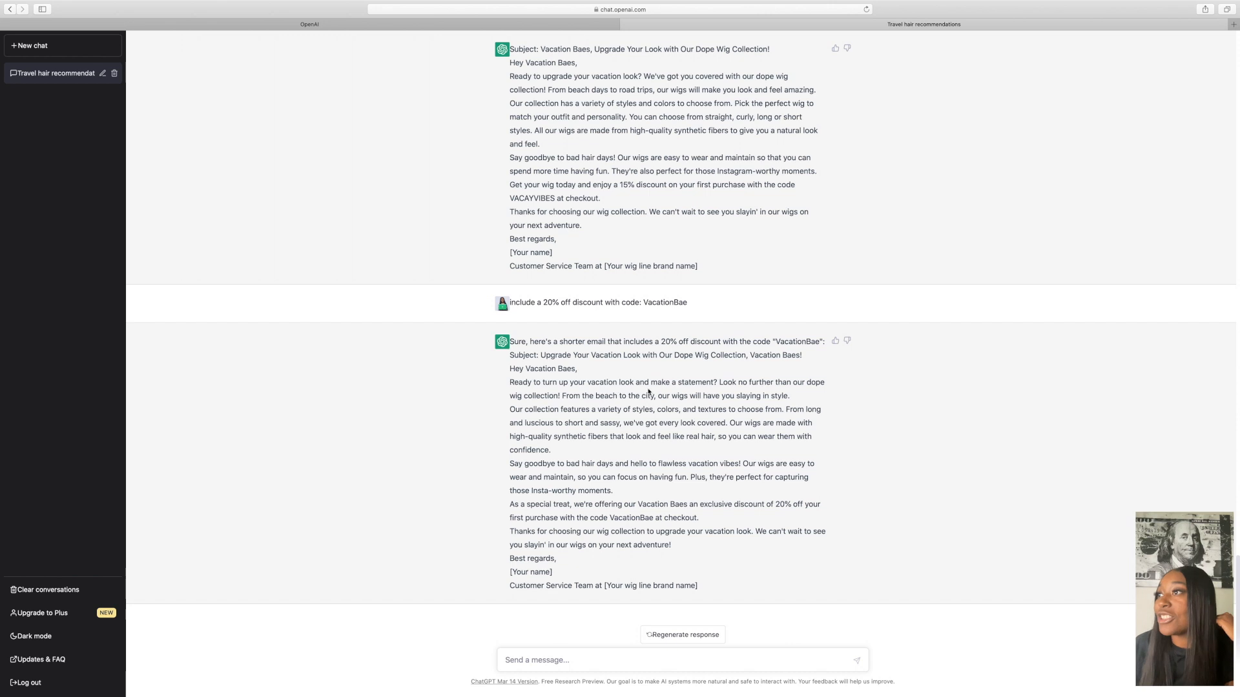
mouse_move(736, 390)
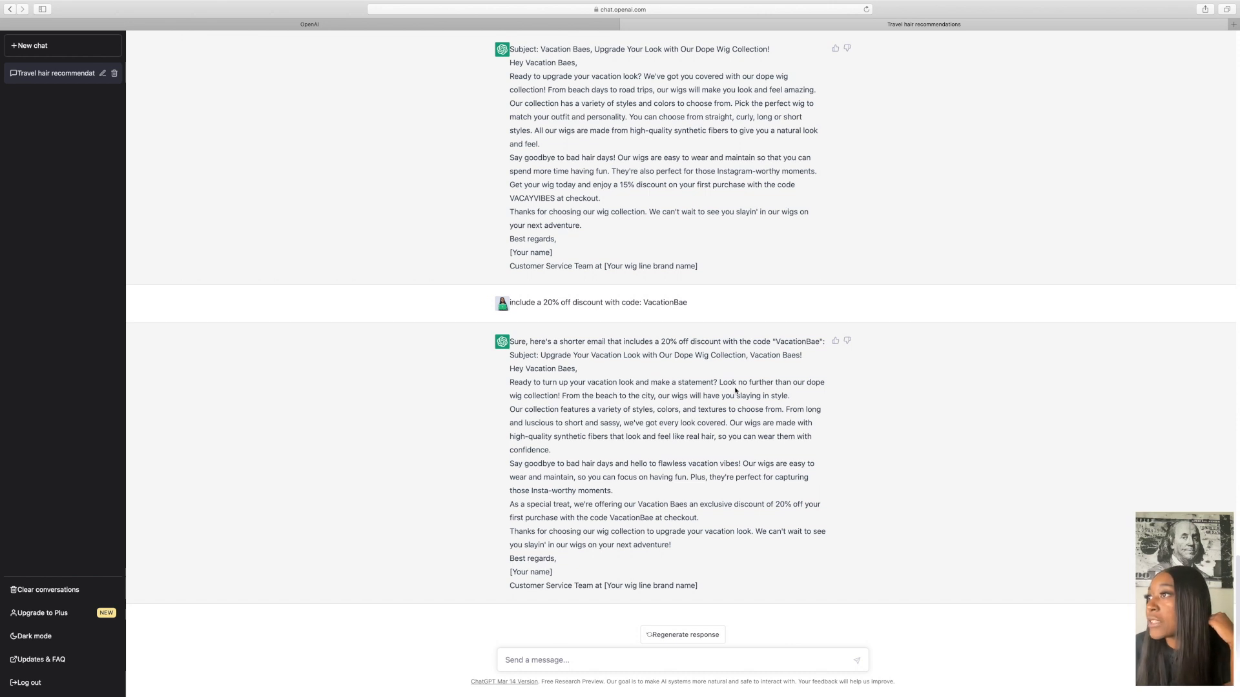
mouse_move(595, 406)
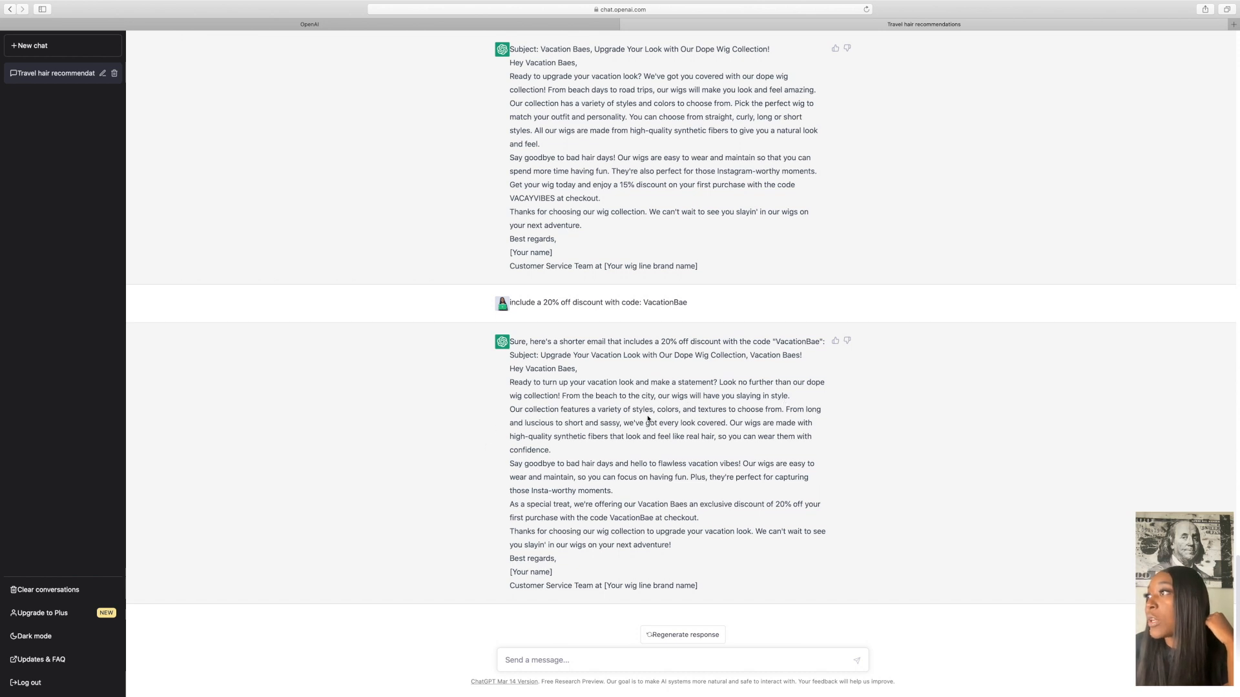
mouse_move(798, 421)
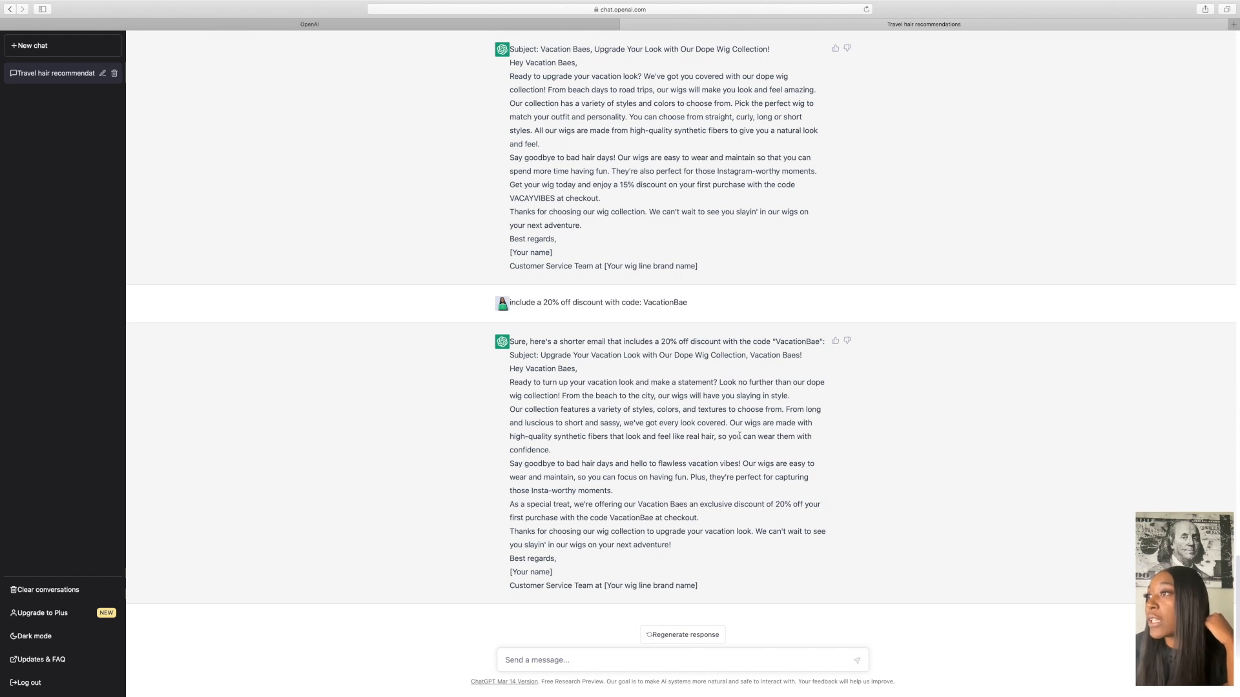
mouse_move(524, 449)
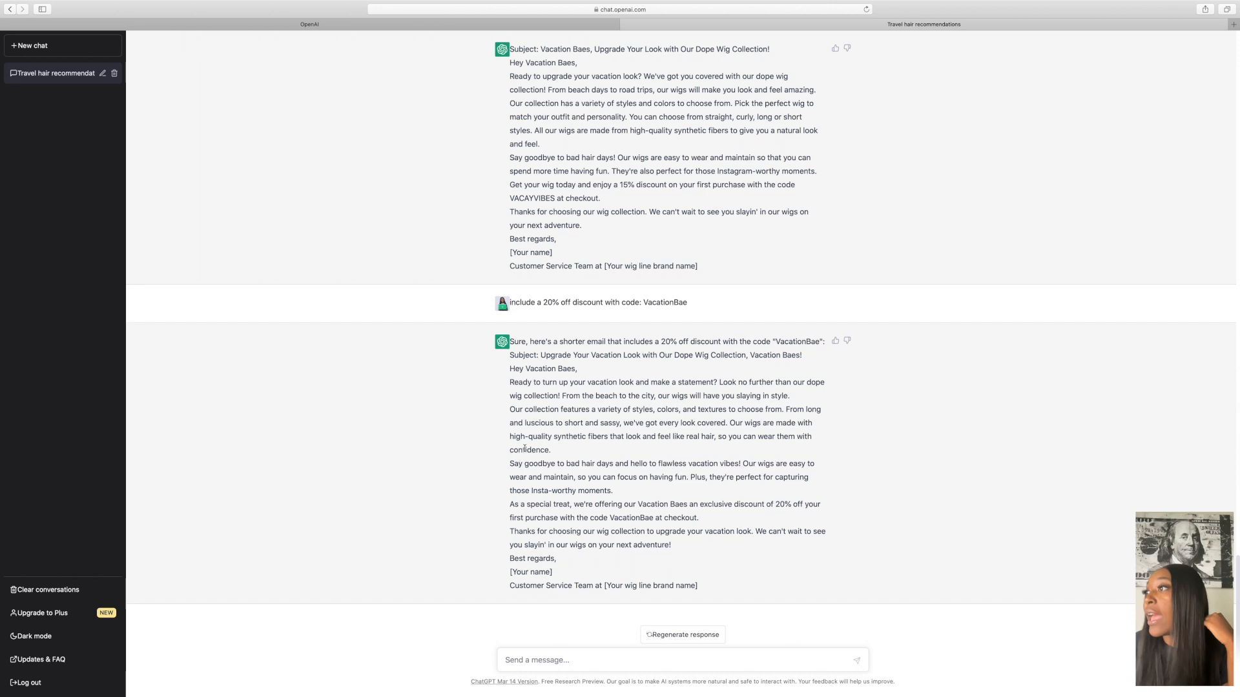
mouse_move(698, 447)
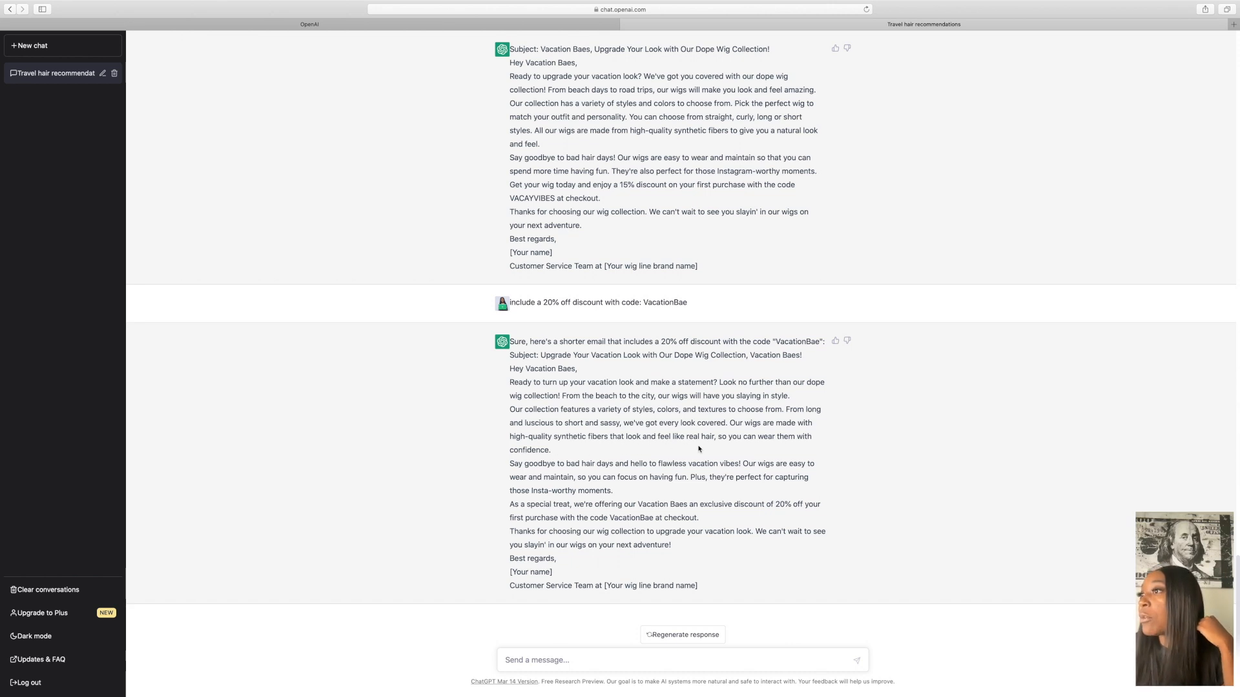
mouse_move(795, 446)
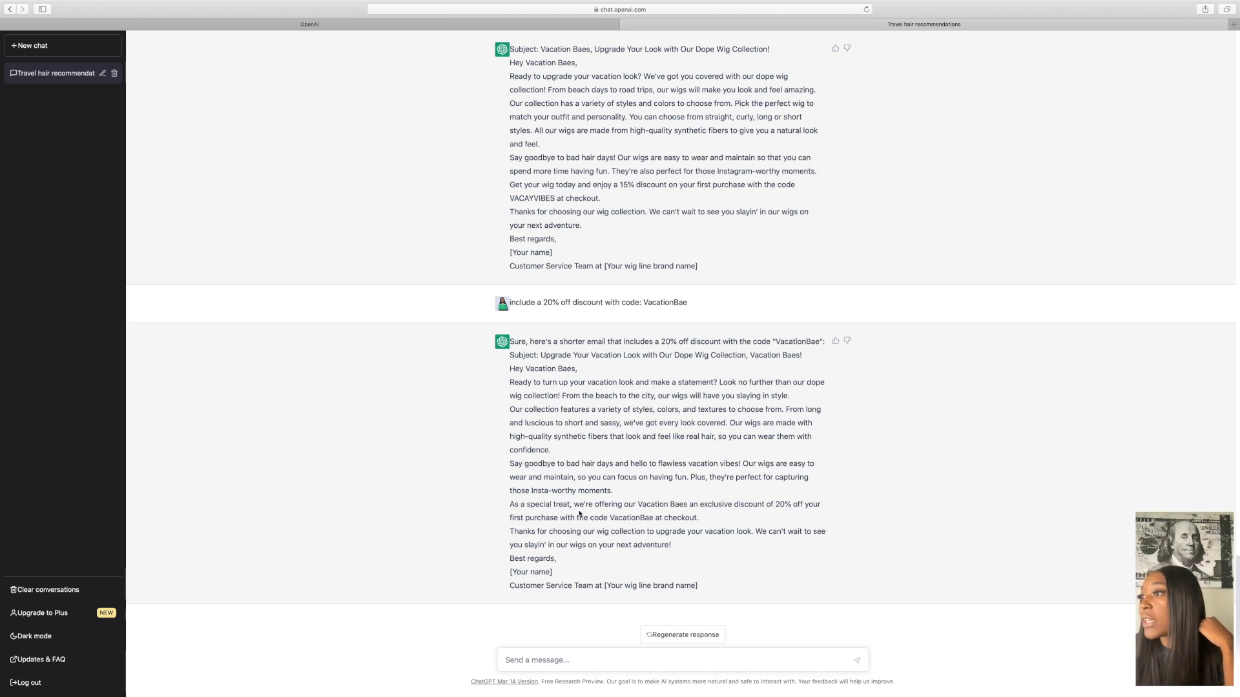
mouse_move(723, 515)
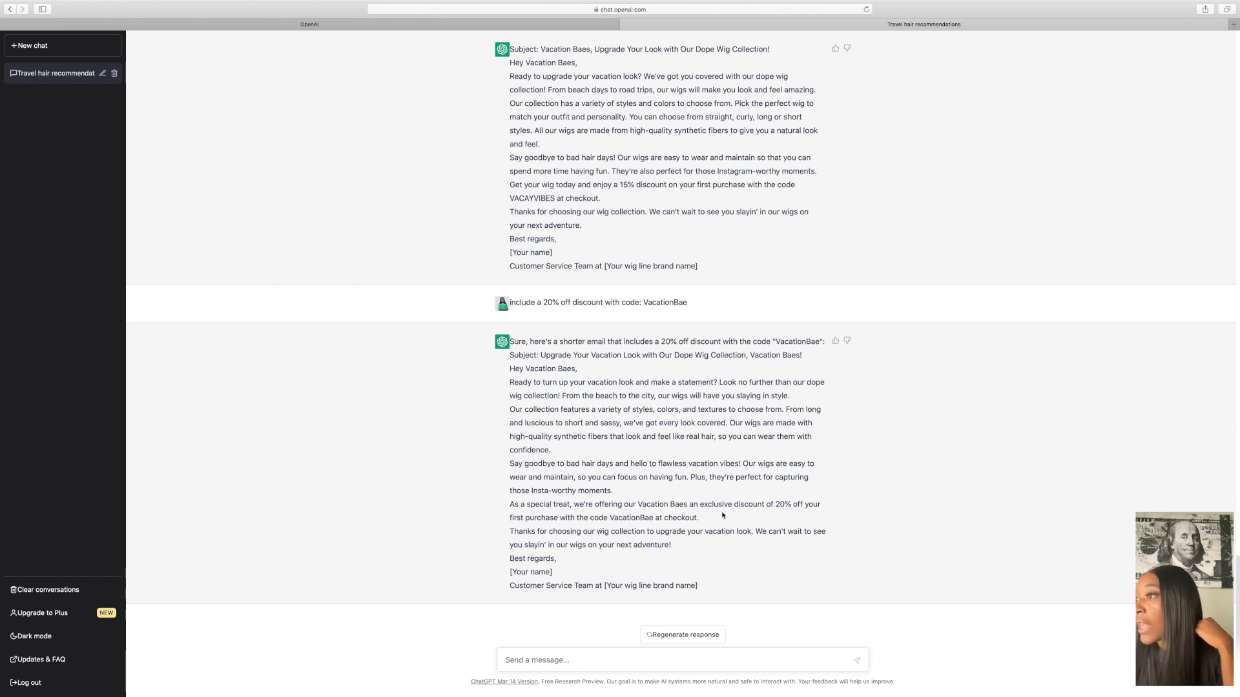
mouse_move(565, 531)
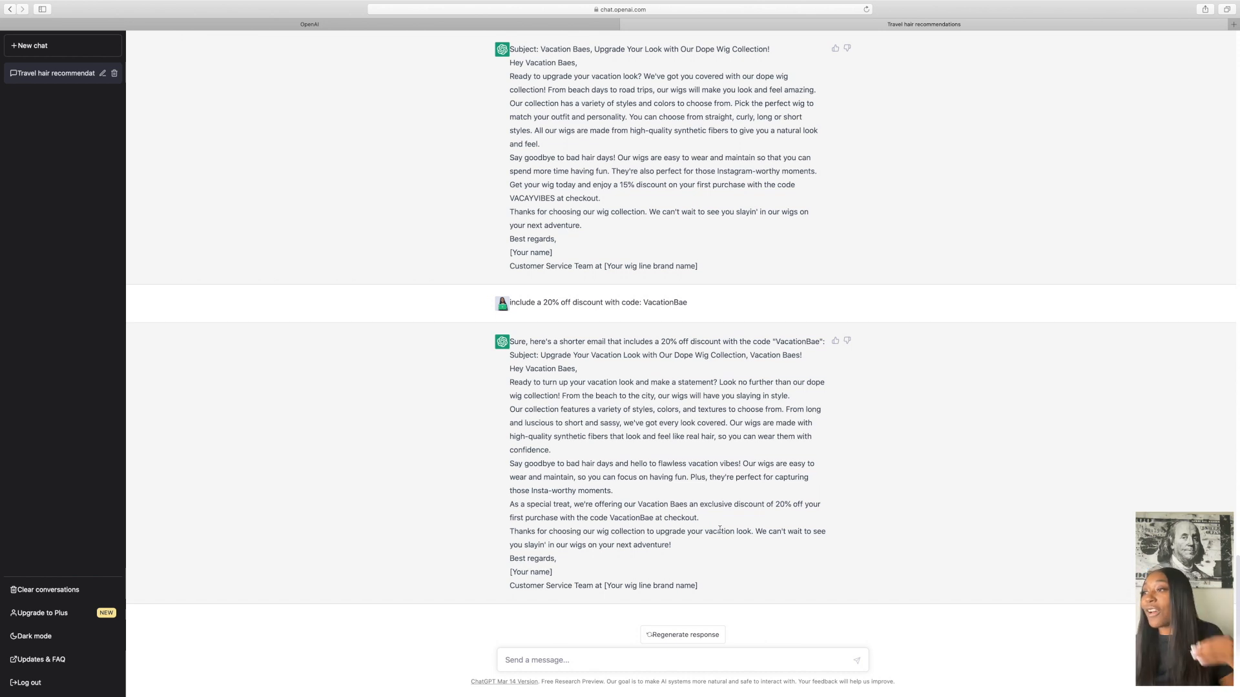
mouse_move(800, 530)
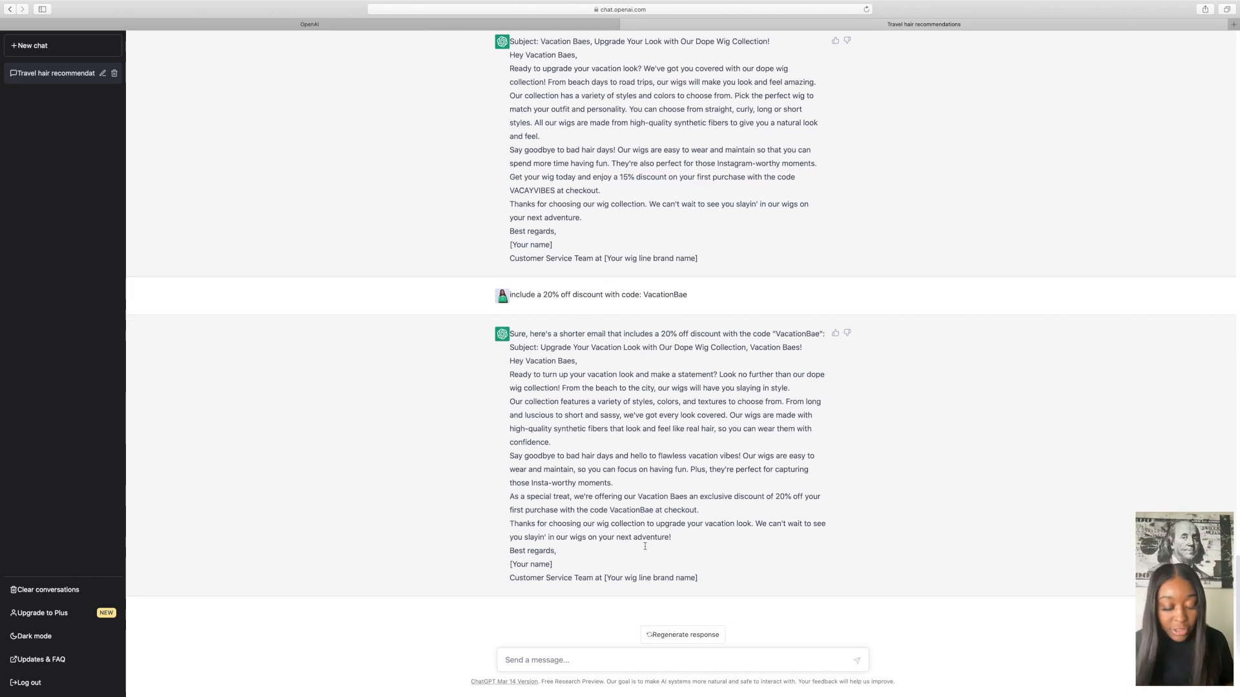
Step: Ask ChatGPT to remove the urban voice and make the email humorous
text(remove the urban)
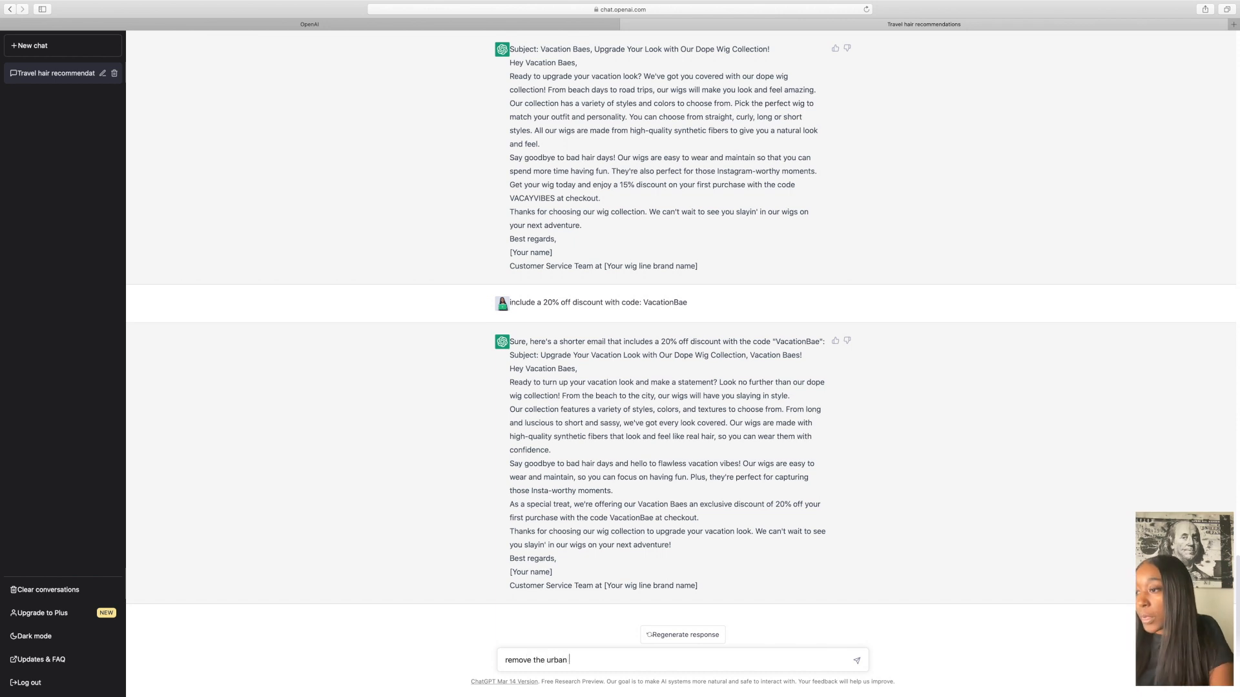
text(voice and make the)
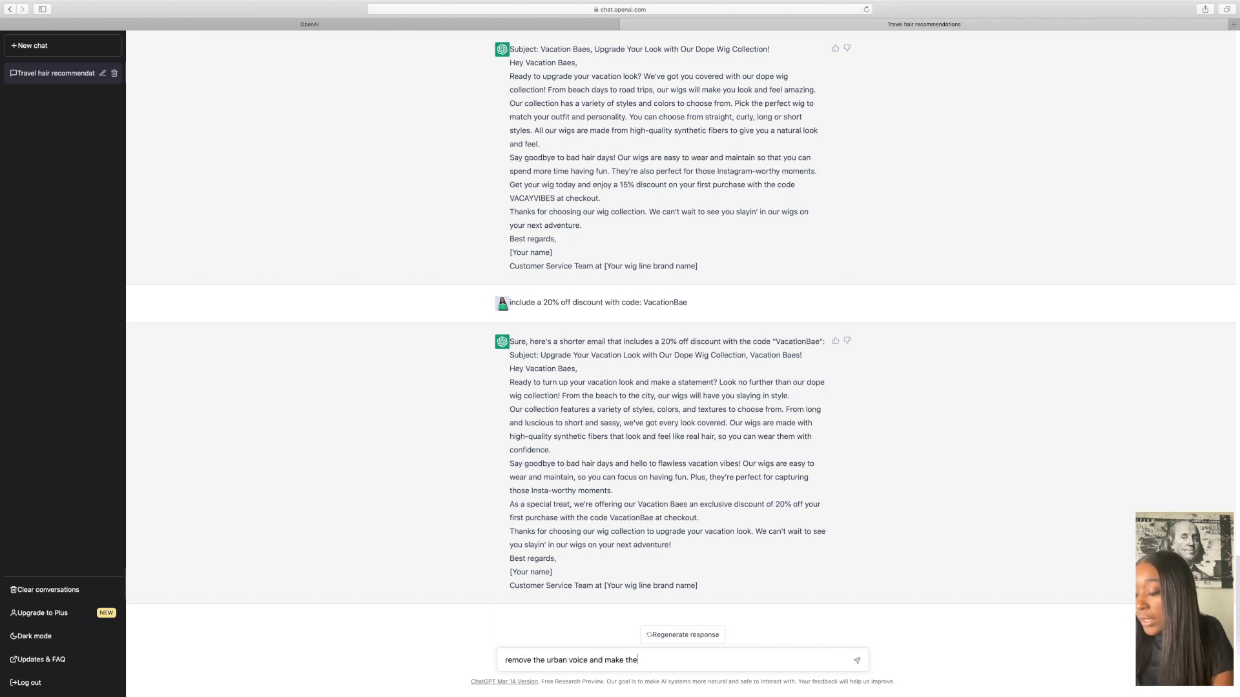
text(email humoro)
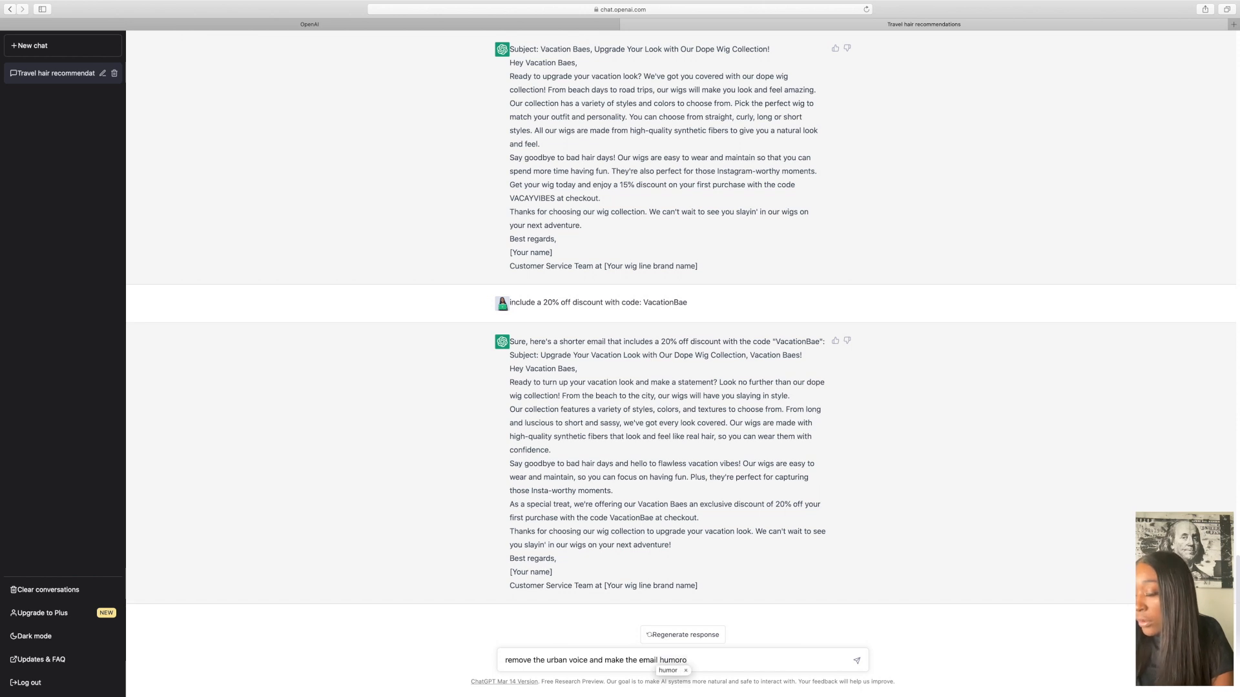
key(Enter)
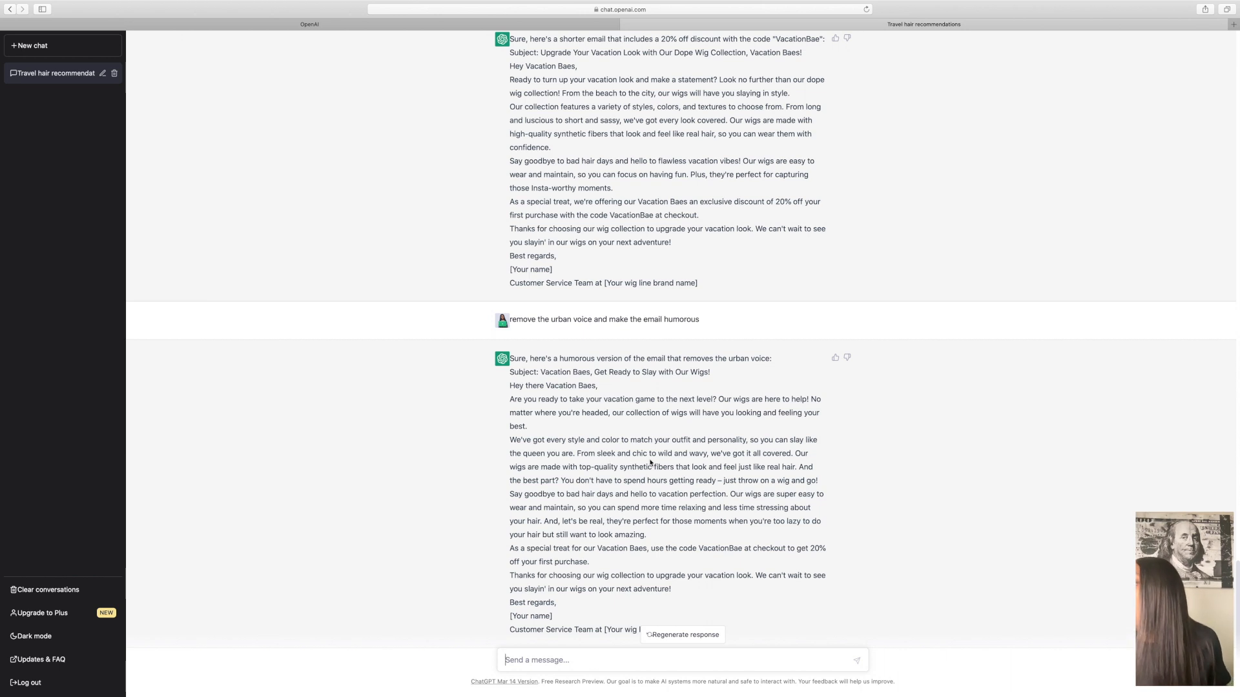
mouse_move(739, 463)
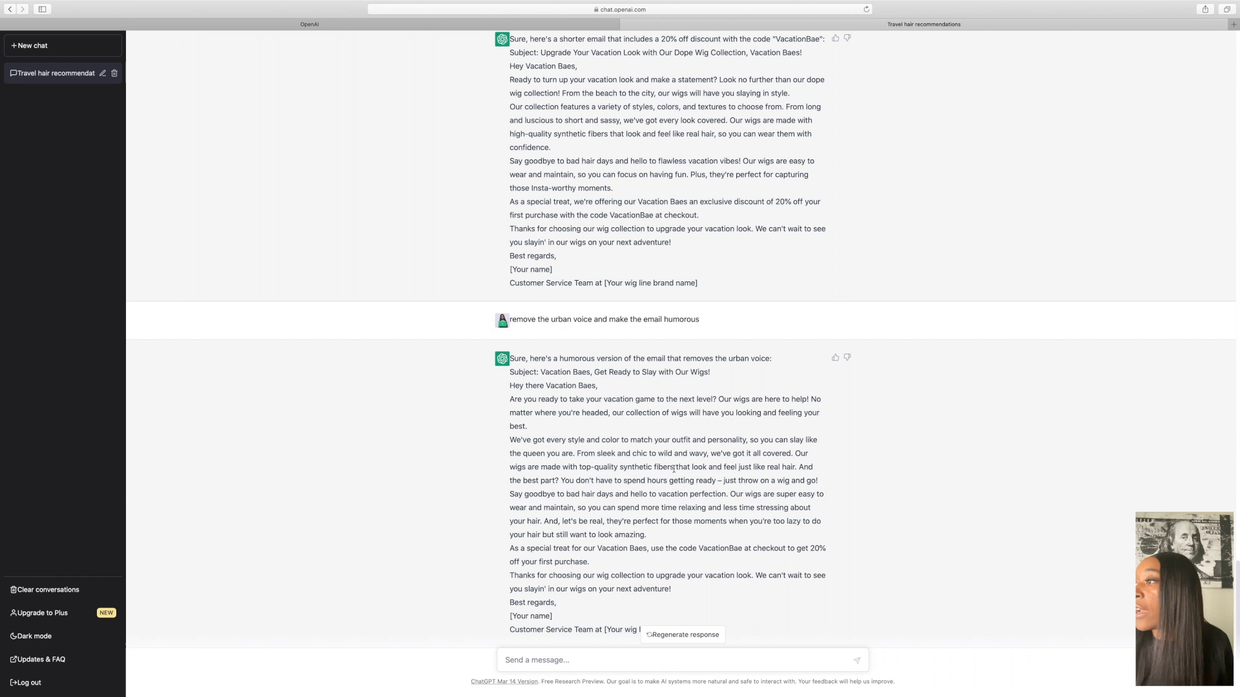
scroll(down, 3)
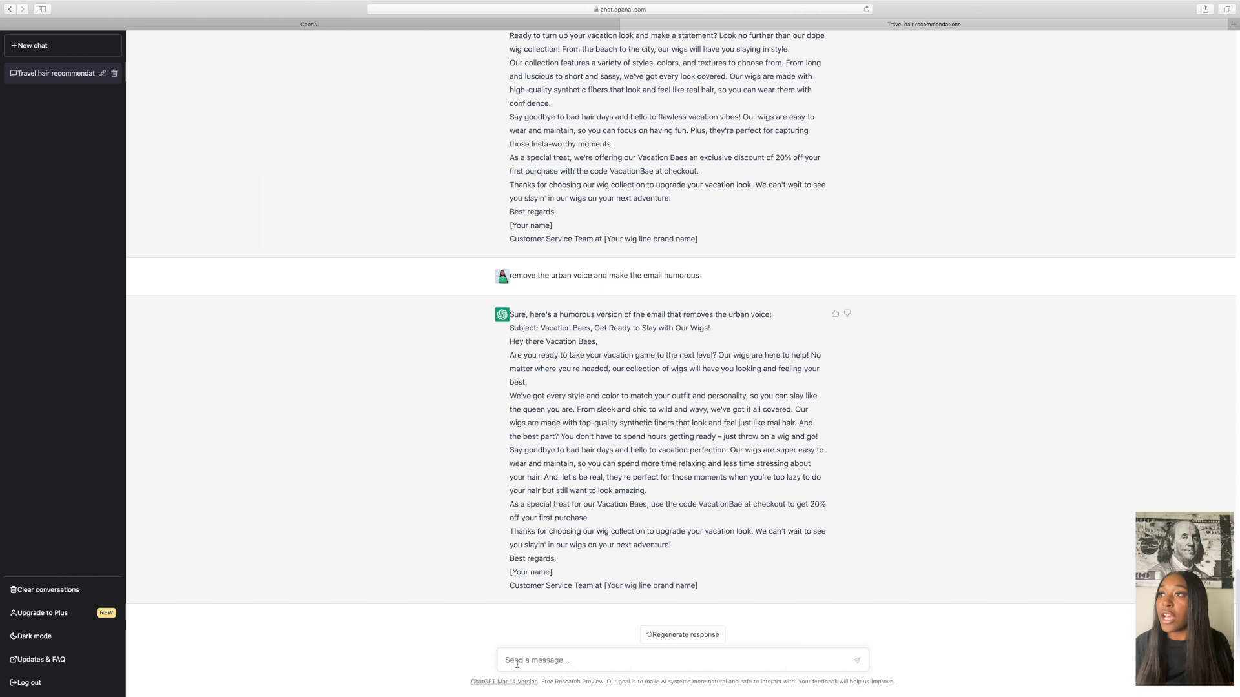
text(write)
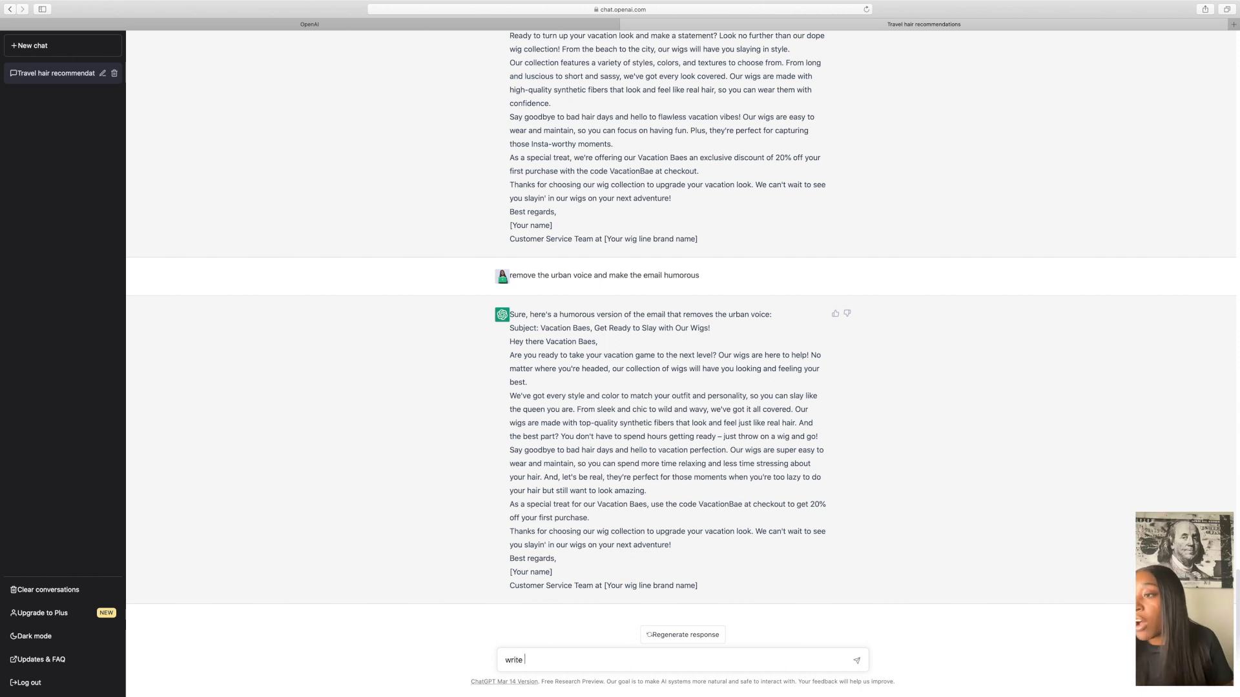
text(Make)
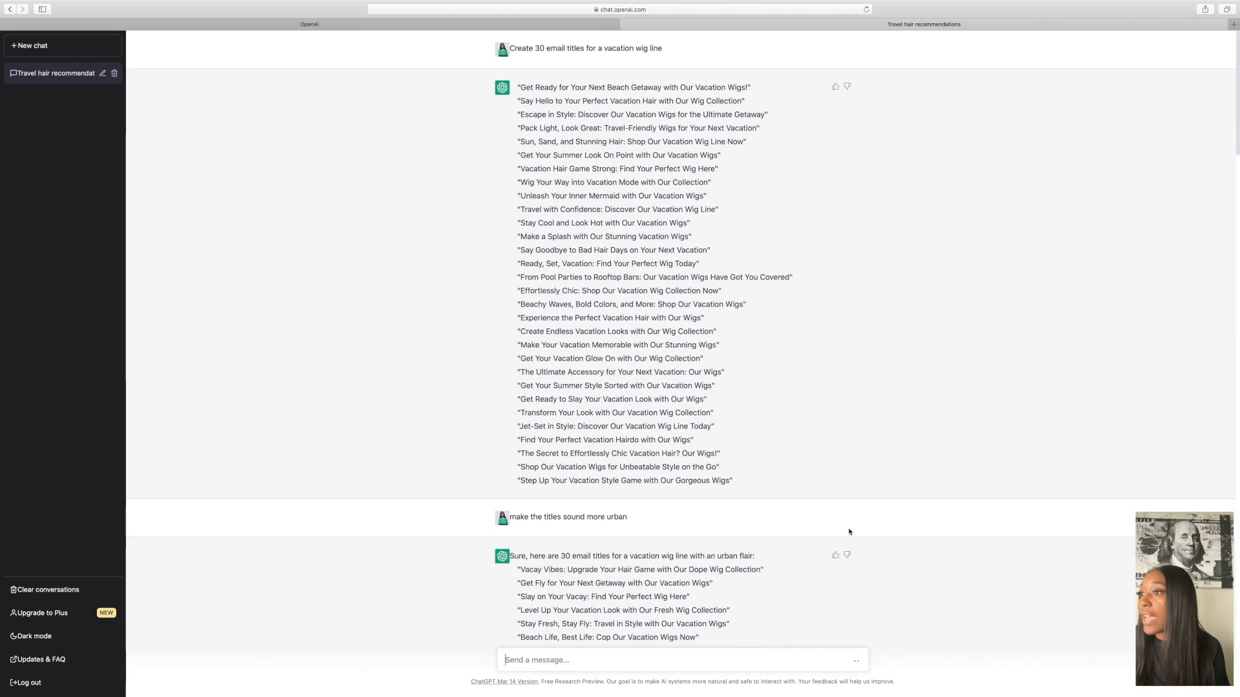
mouse_move(509, 95)
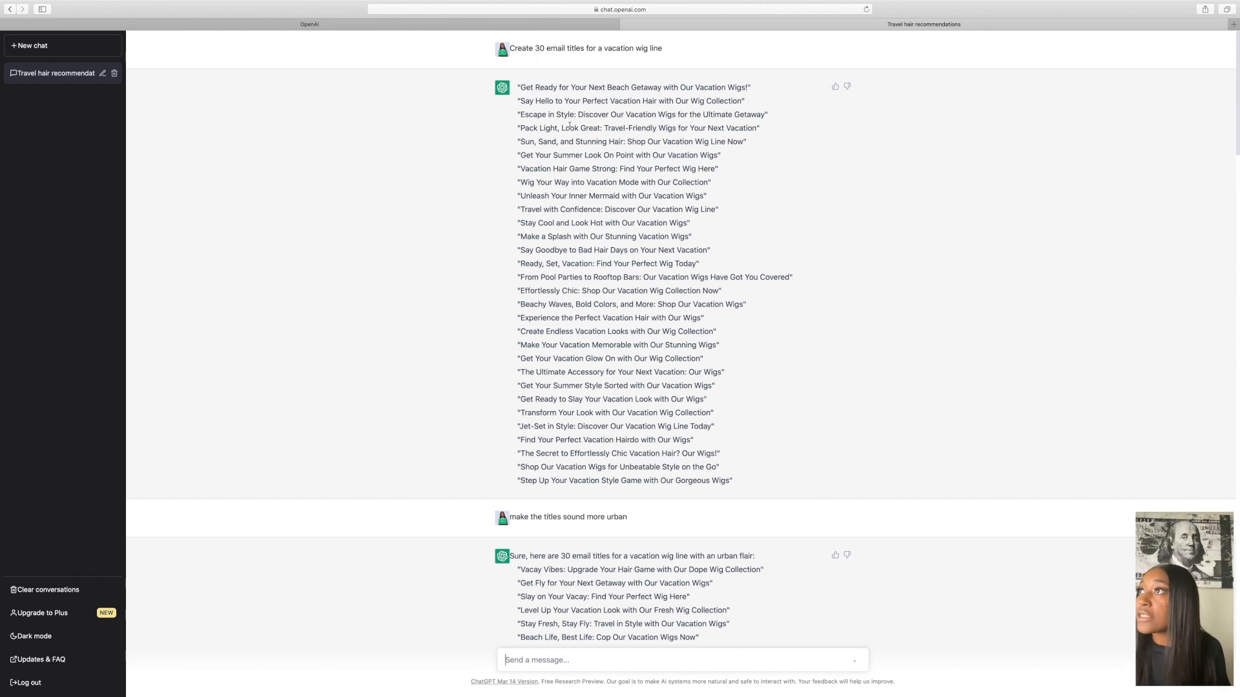
scroll(down, 3)
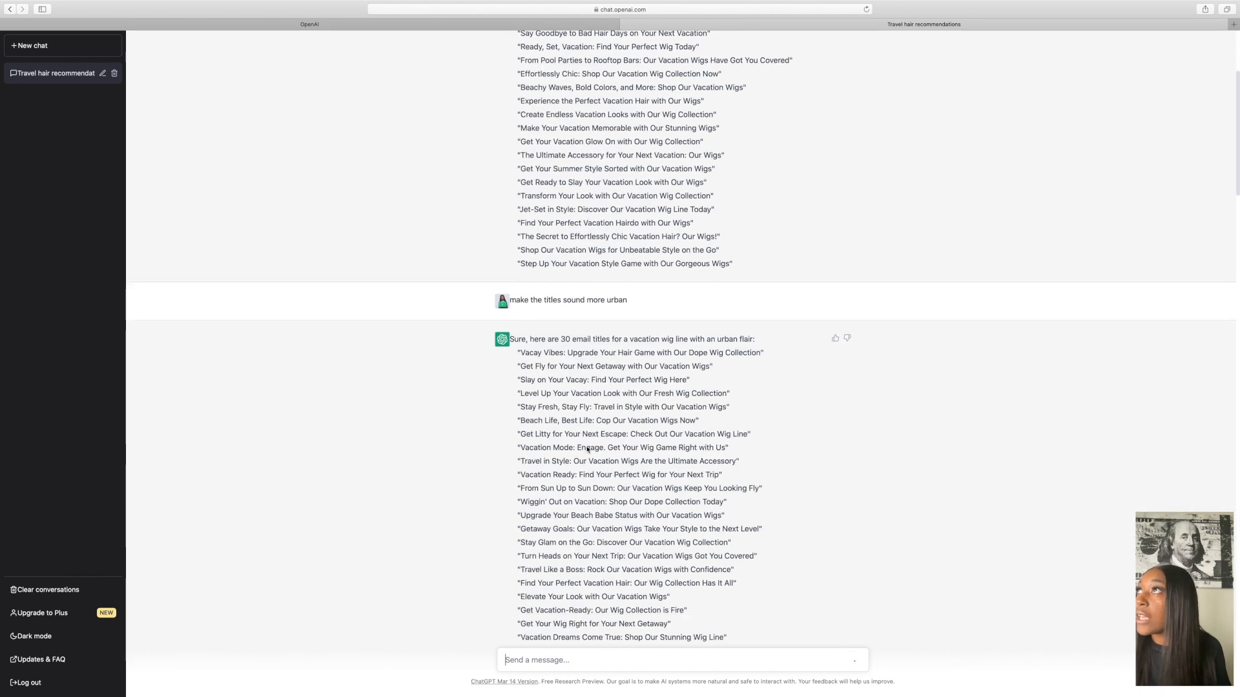
text(remove urban and make the titles sound more humorous)
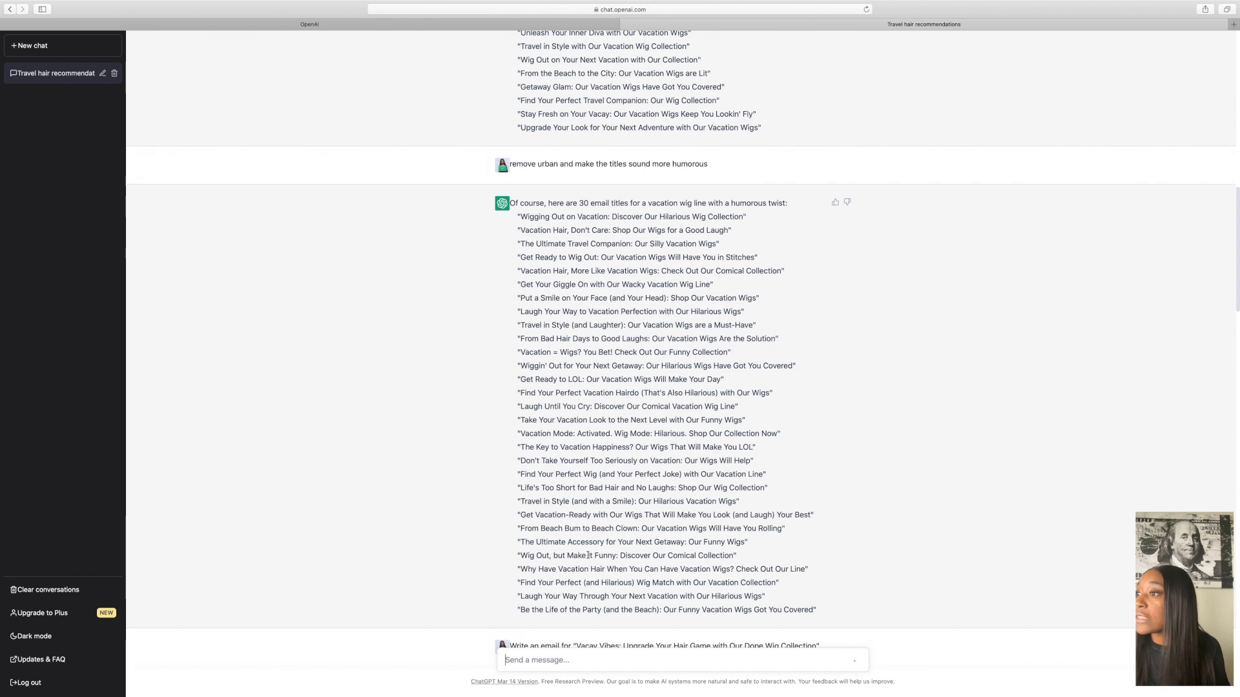
scroll(down, 3)
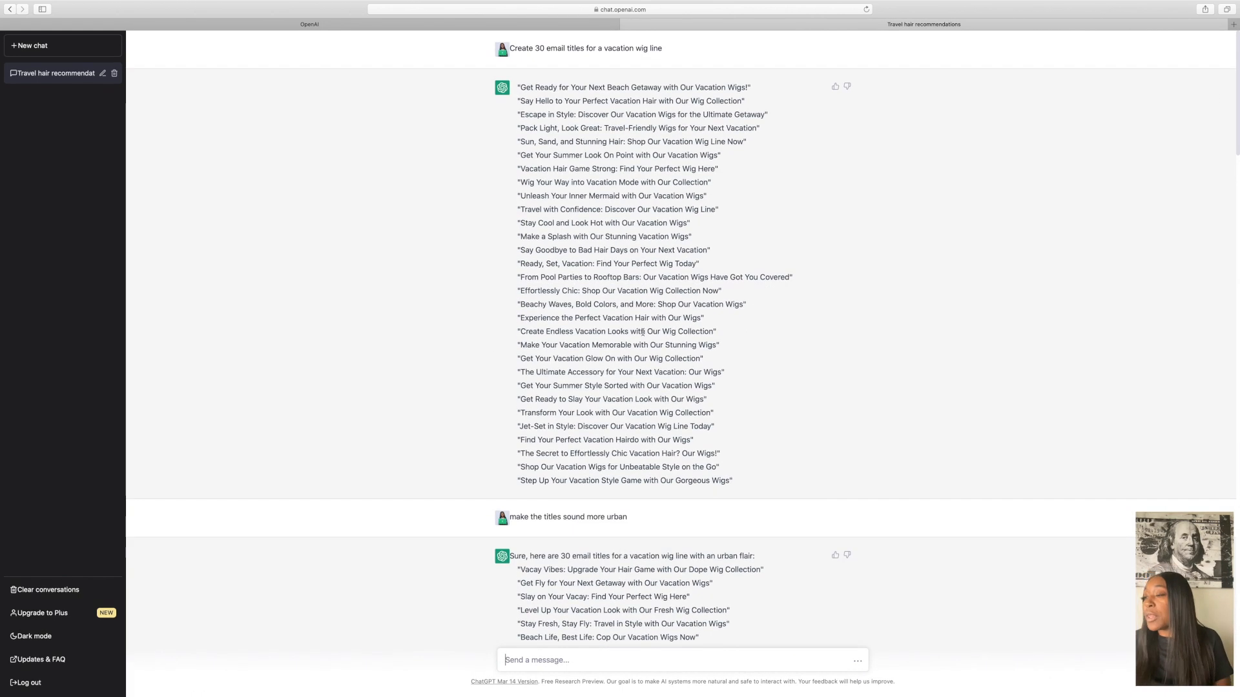
scroll(down, 3)
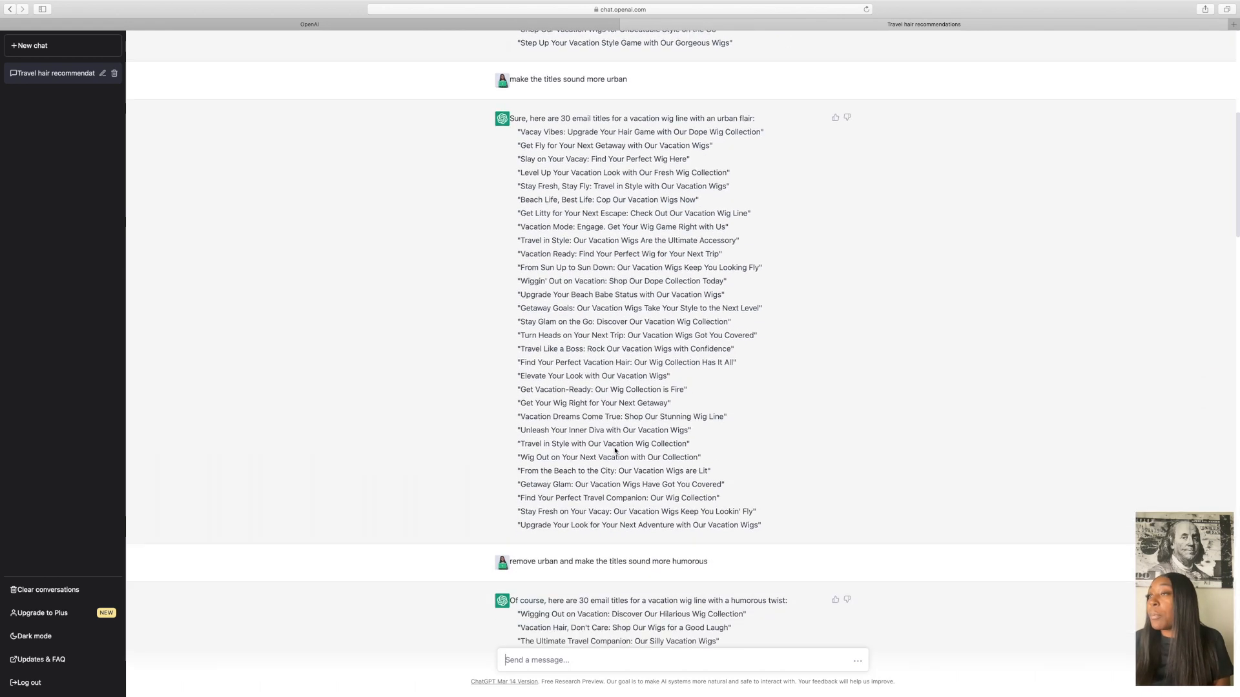
scroll(down, 3)
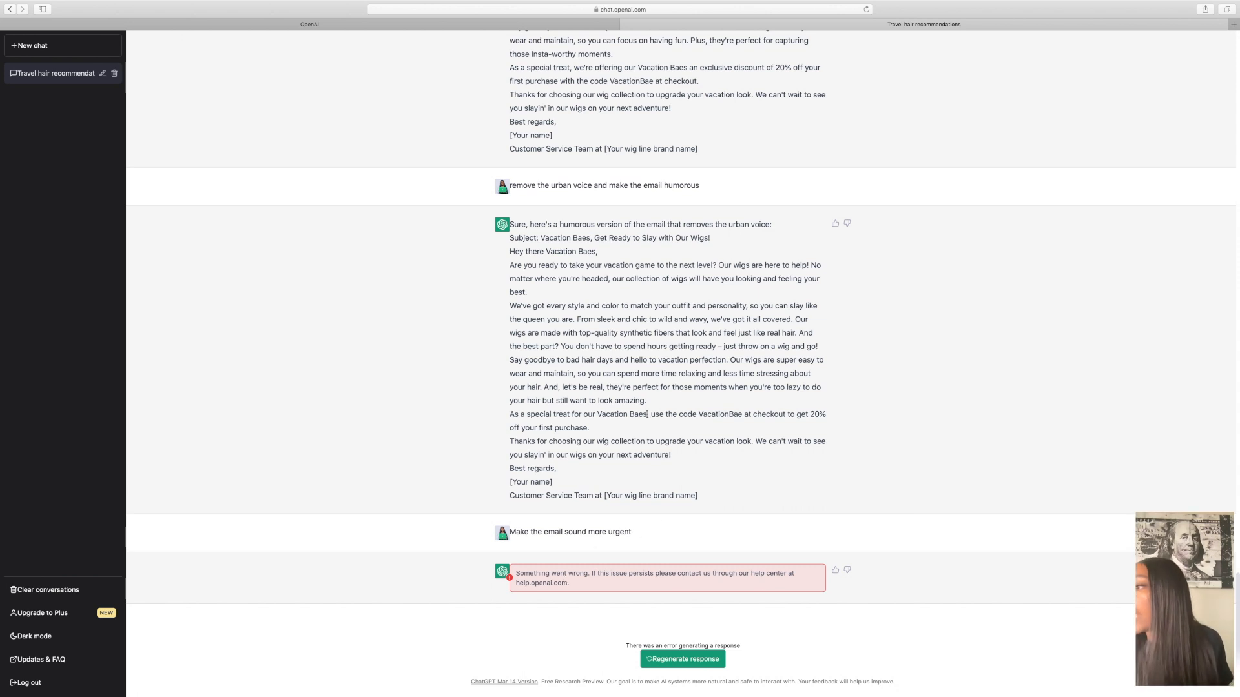
Step: Copy the humorous email into a new chat and request a more urgent version
drag(510, 224, 697, 495)
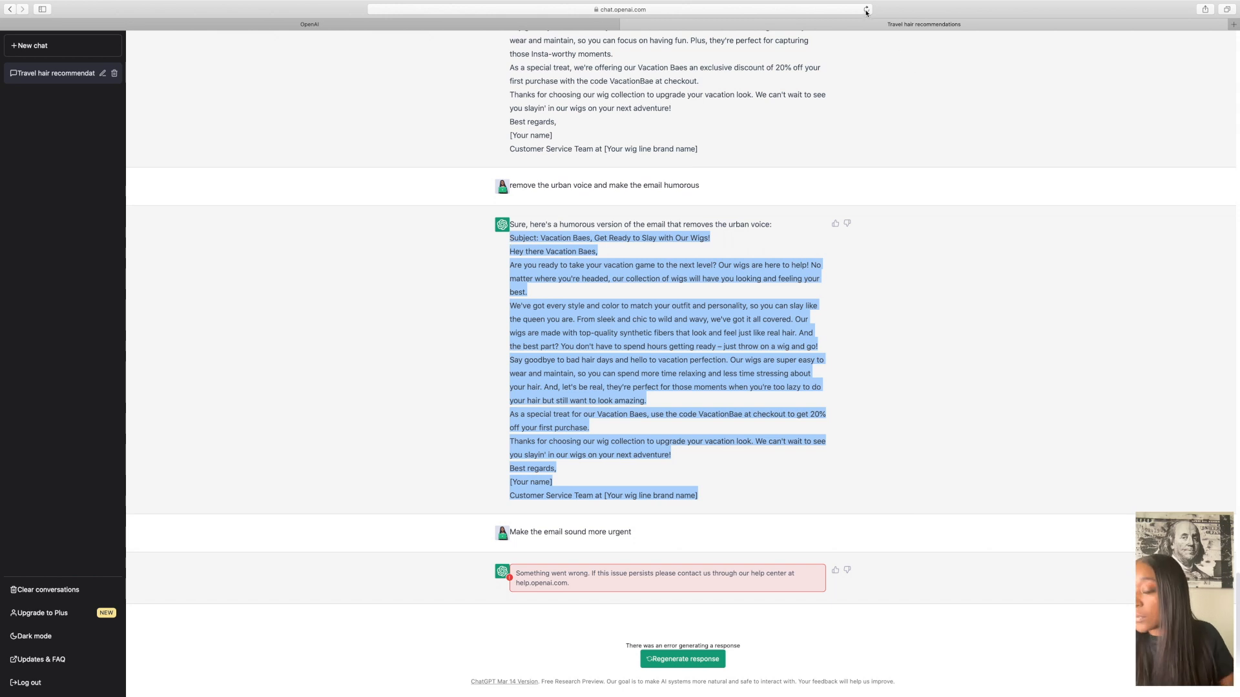
click(61, 45)
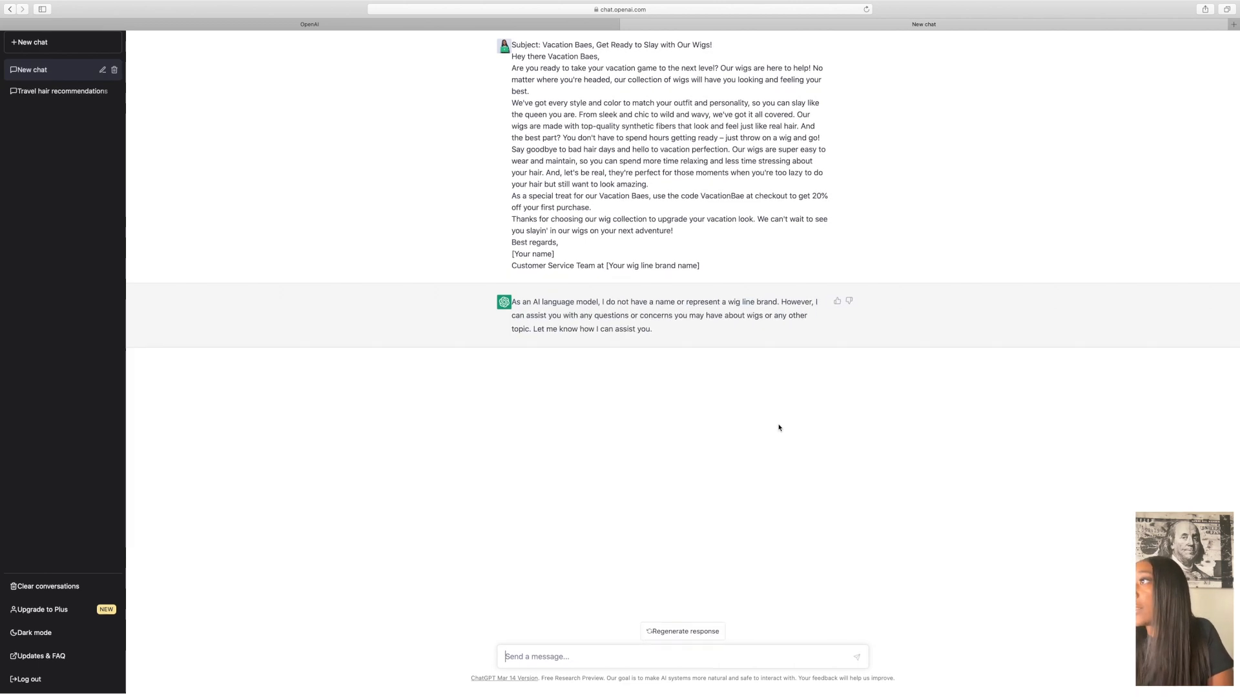
text(make)
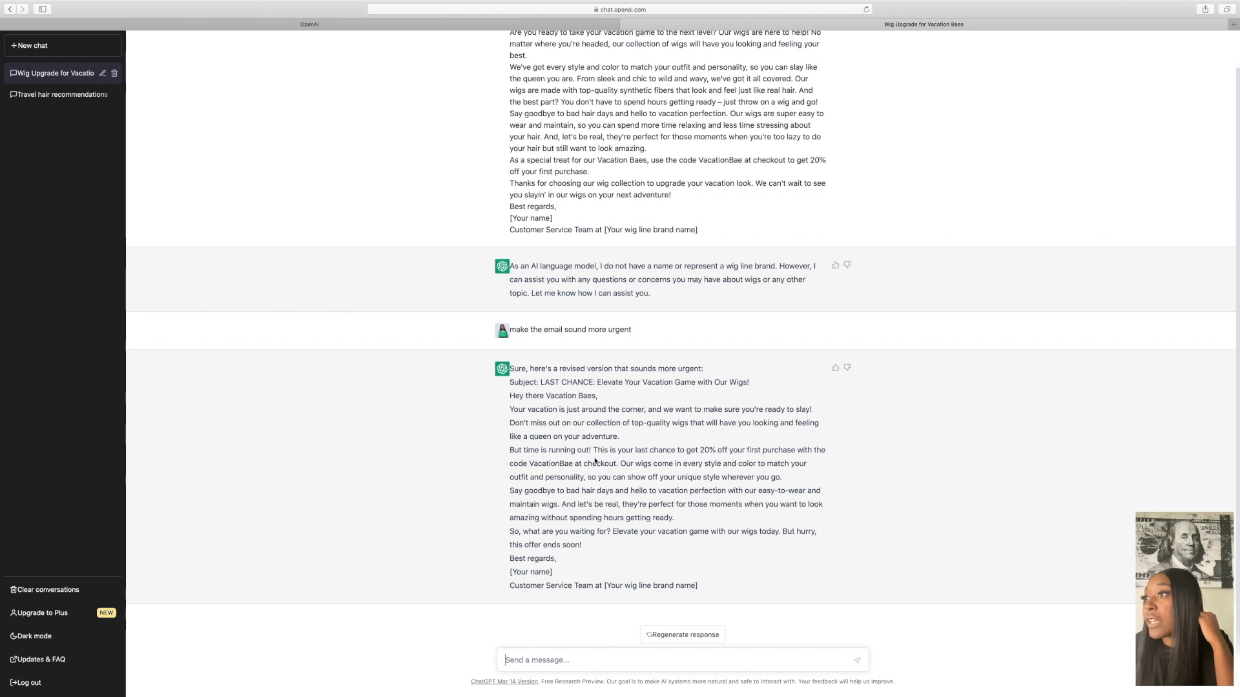
mouse_move(687, 456)
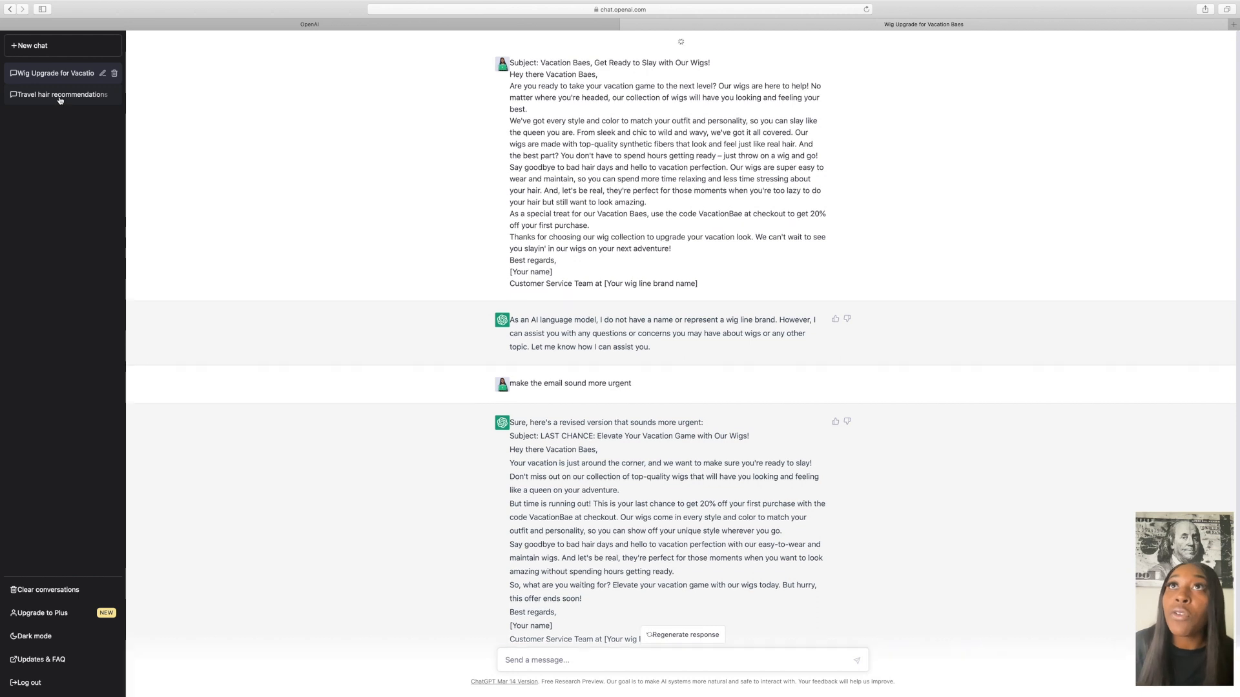
Step: Resend 'Make the email sound more urgent' in the travel hair chat, then reopen Wig Upgrade
click(55, 94)
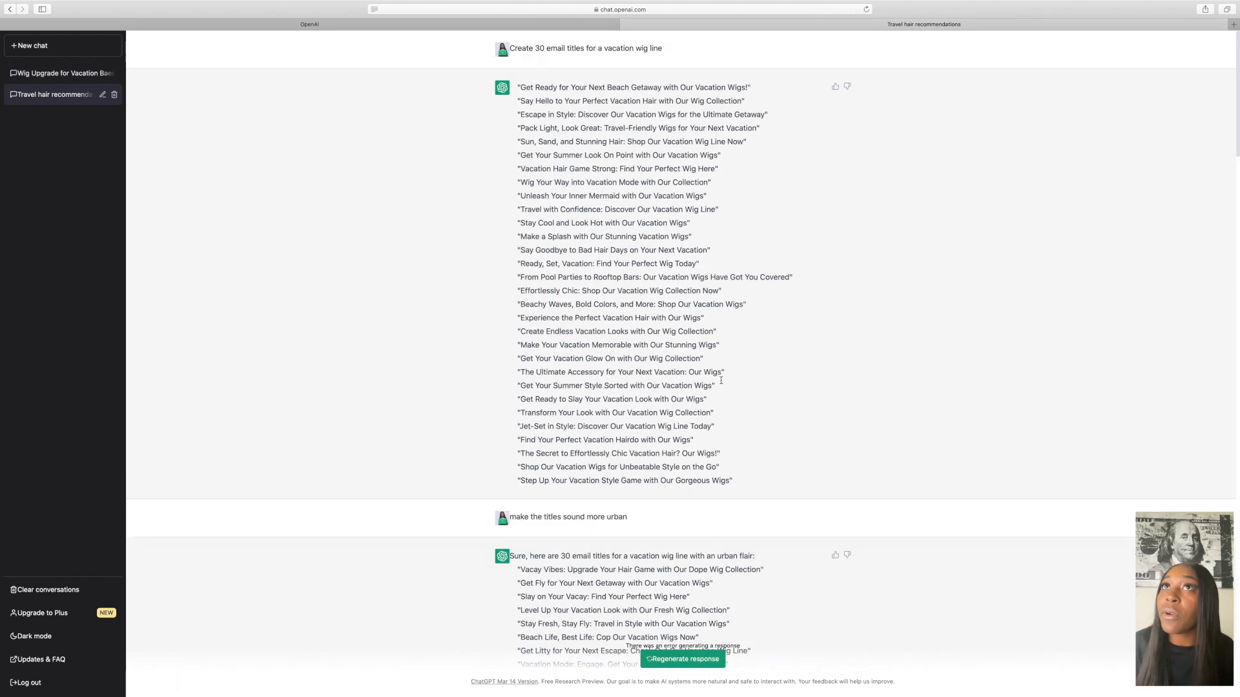
mouse_move(34, 123)
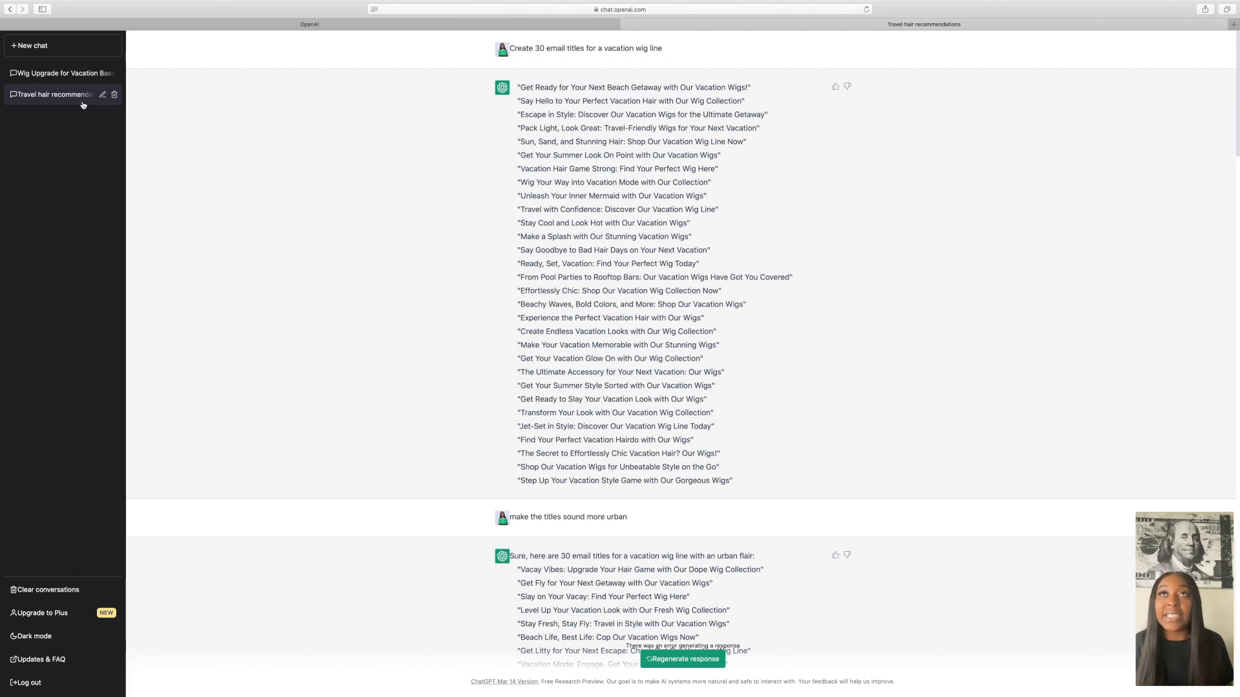
scroll(down, 3)
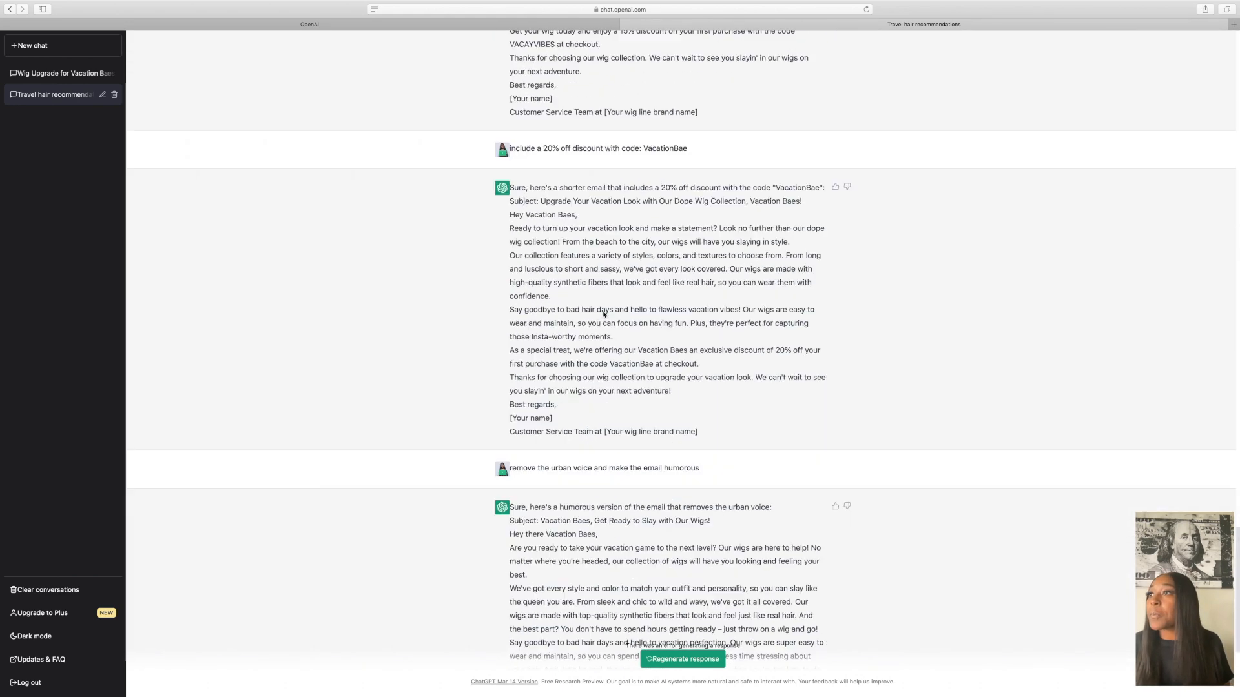
text(Make the email sound more urgent)
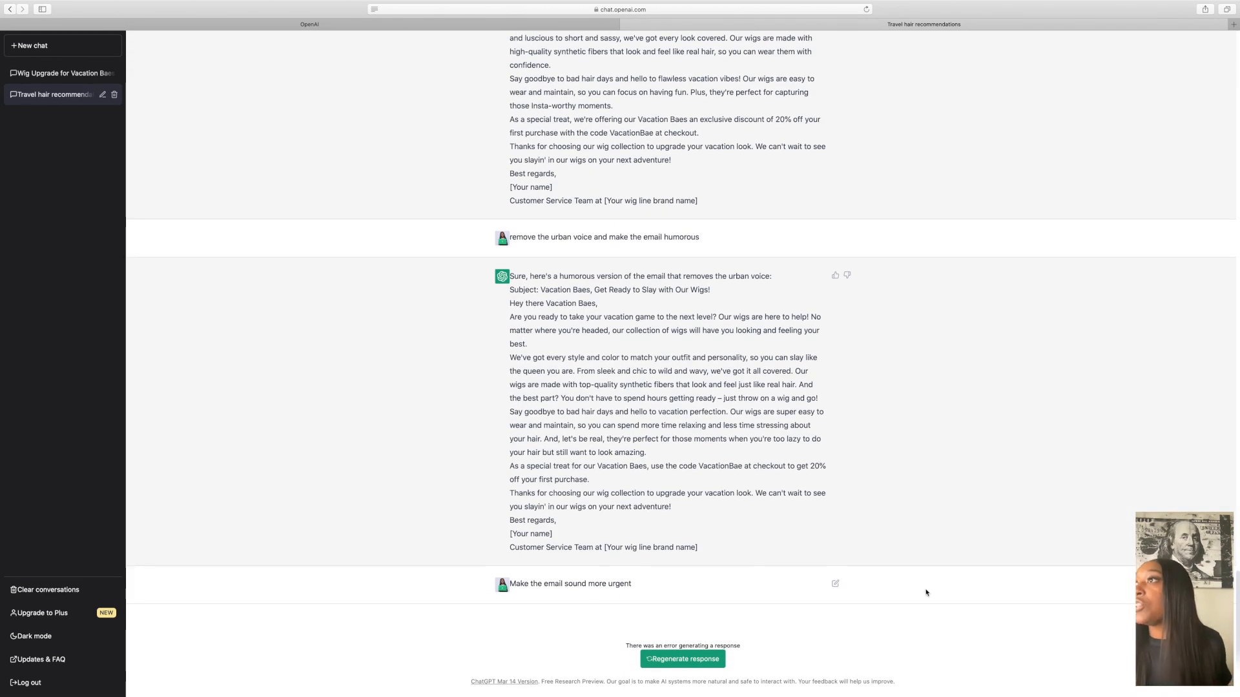
click(58, 71)
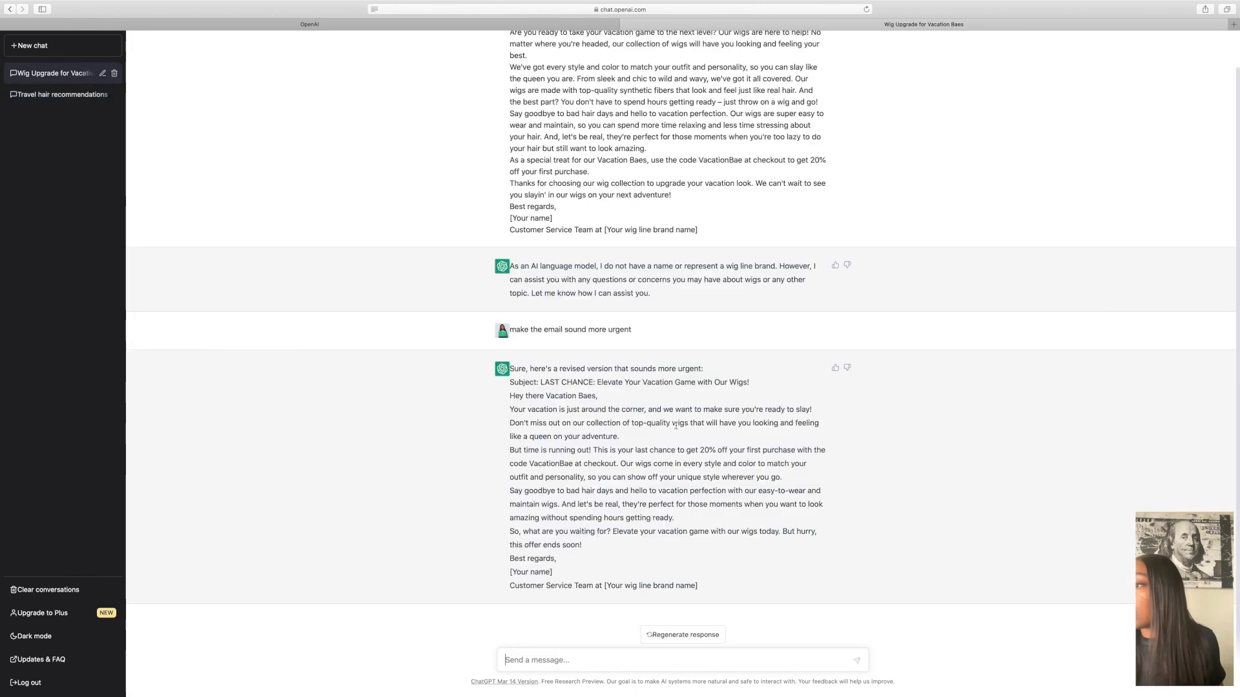
Step: Request an urgent email for a vacation wig that is almost out of stock
text(Write an urgent email for a)
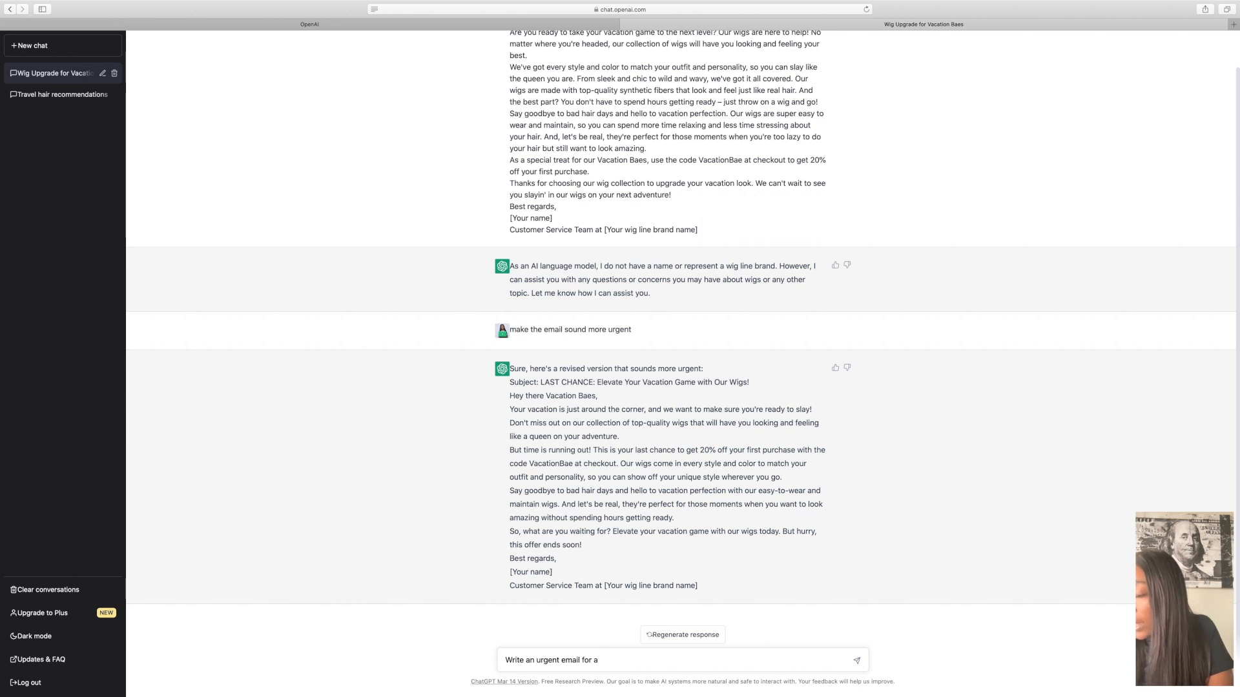
text(stra)
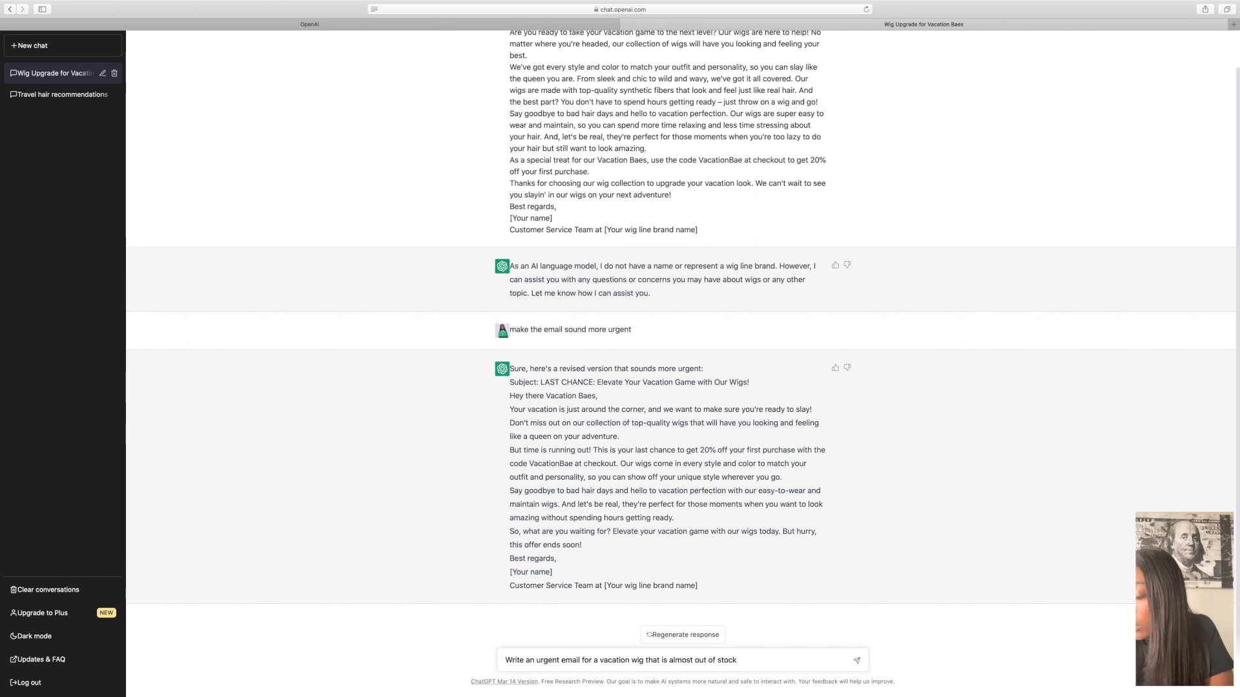
click(856, 660)
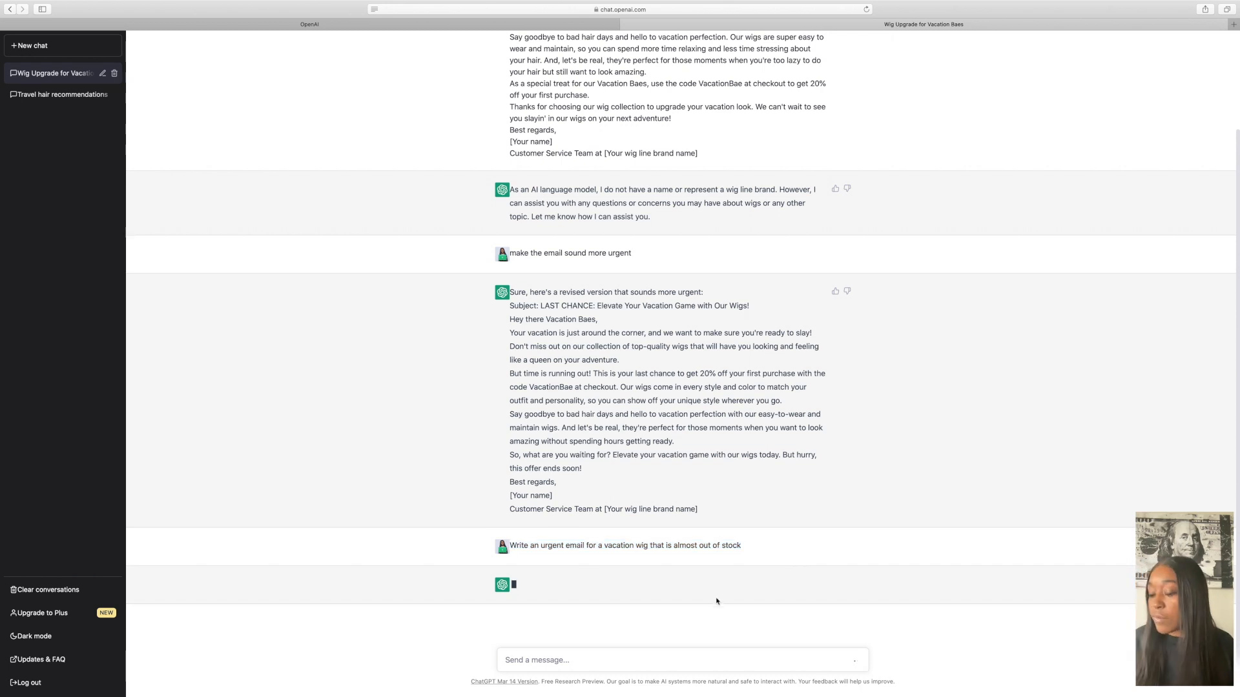
mouse_move(975, 589)
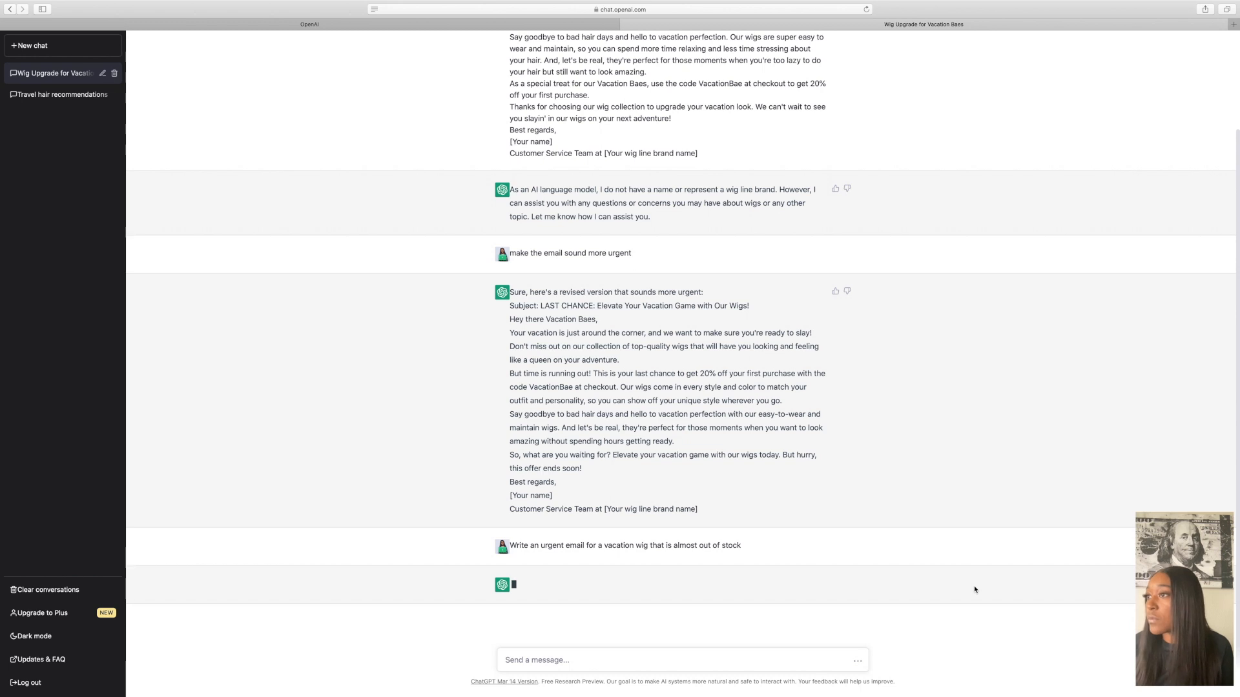
mouse_move(823, 219)
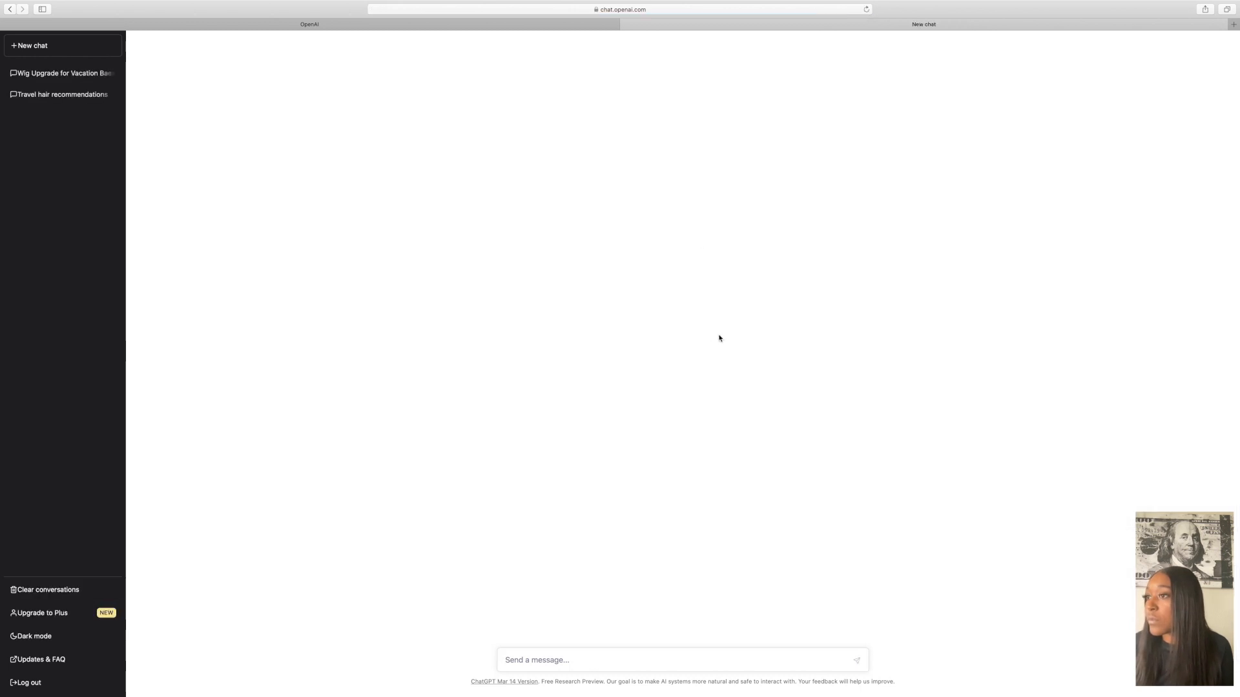
Step: Regenerate the failed reply in Wig Upgrade, producing the 10% off WIGOUT email
click(58, 73)
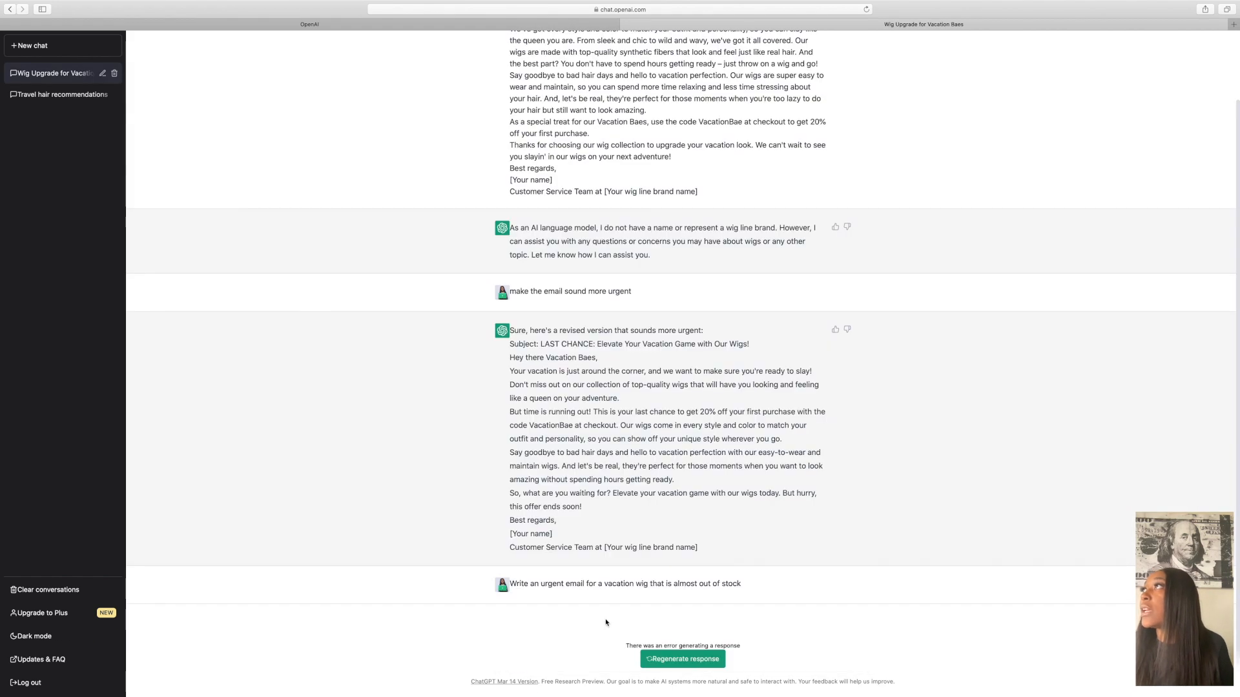
click(682, 658)
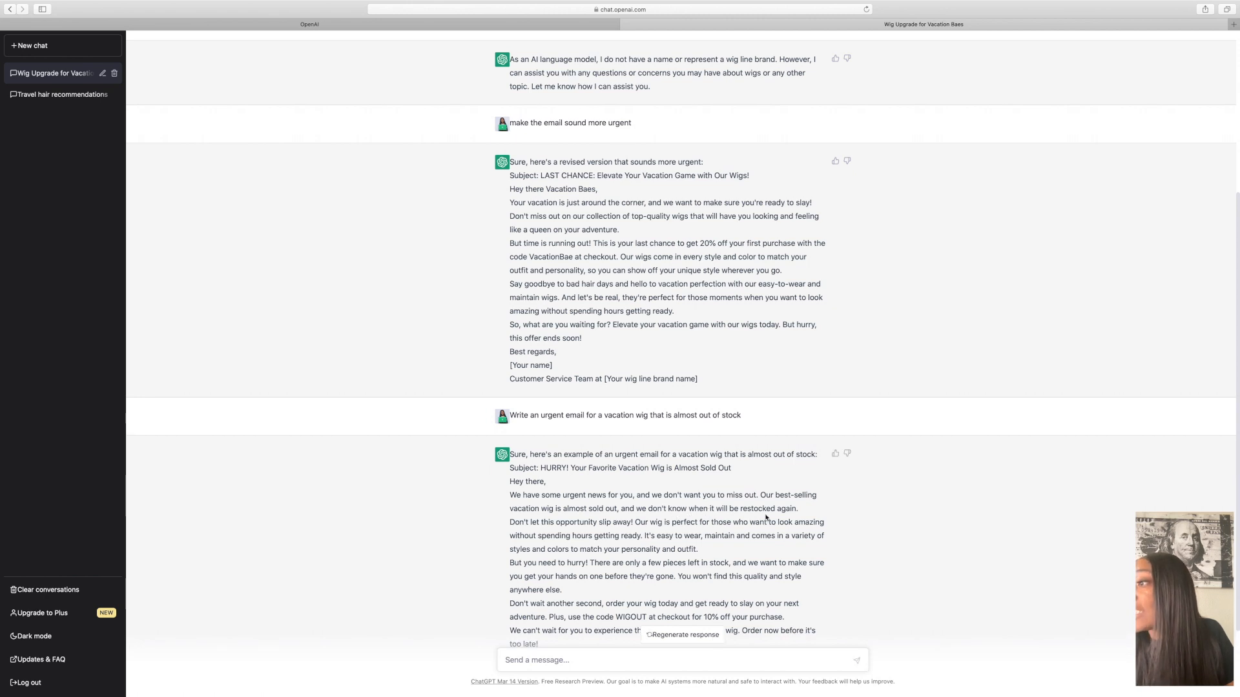
scroll(down, 3)
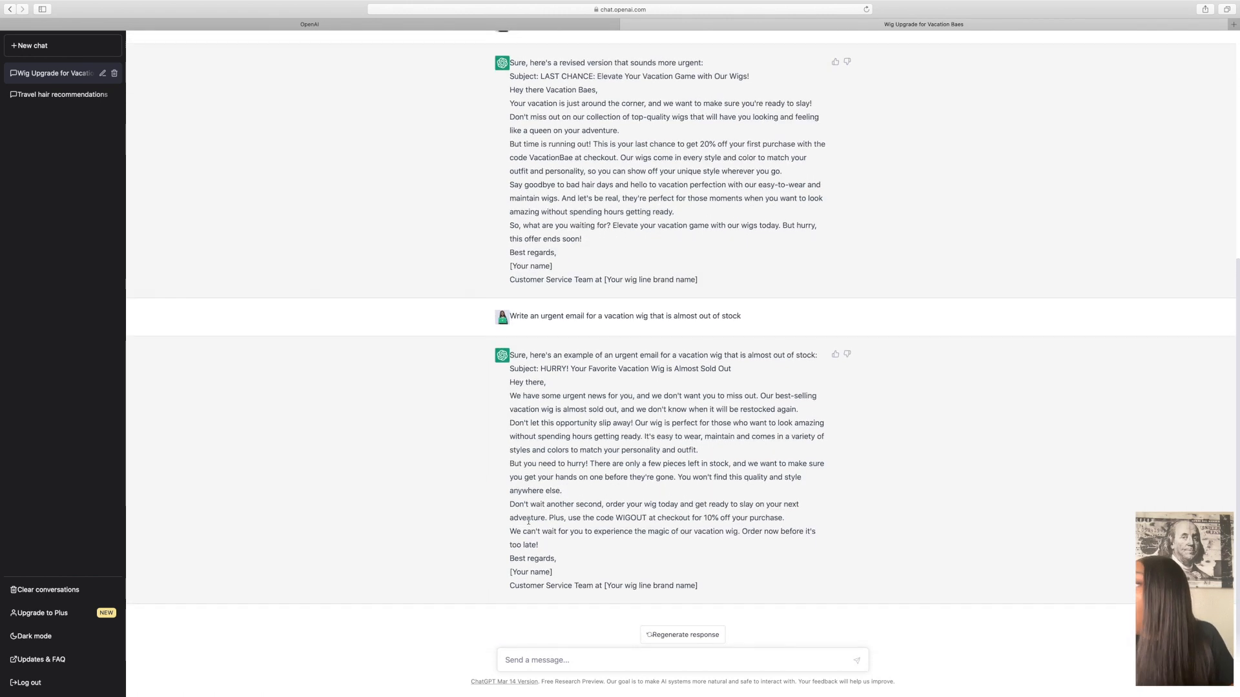
text(make email shorter)
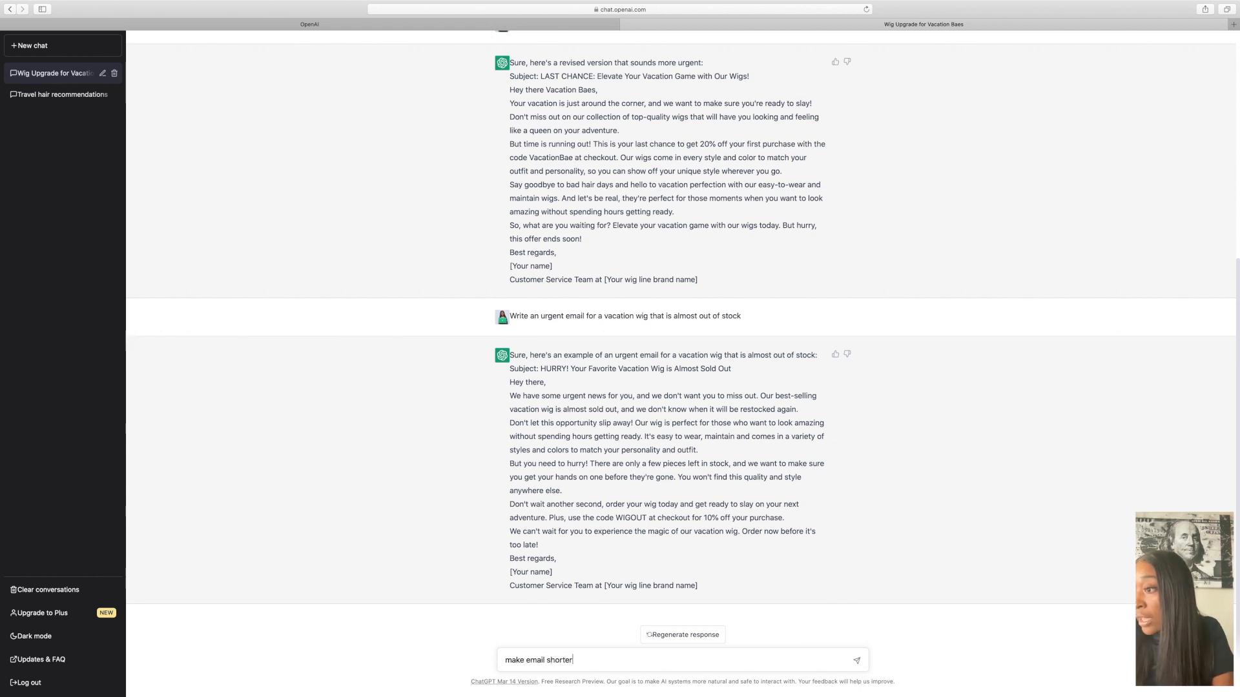
Step: Submit 'make email shorter' to get the Hurry! Limited Stock version
click(857, 659)
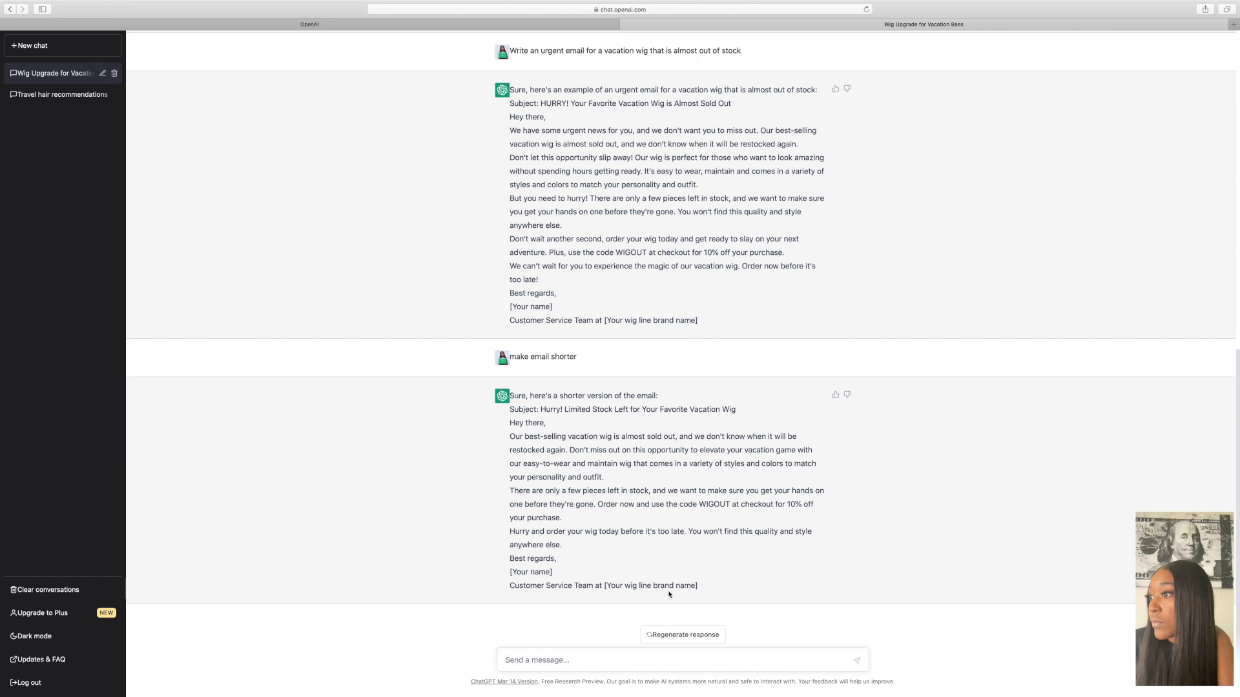
mouse_move(789, 504)
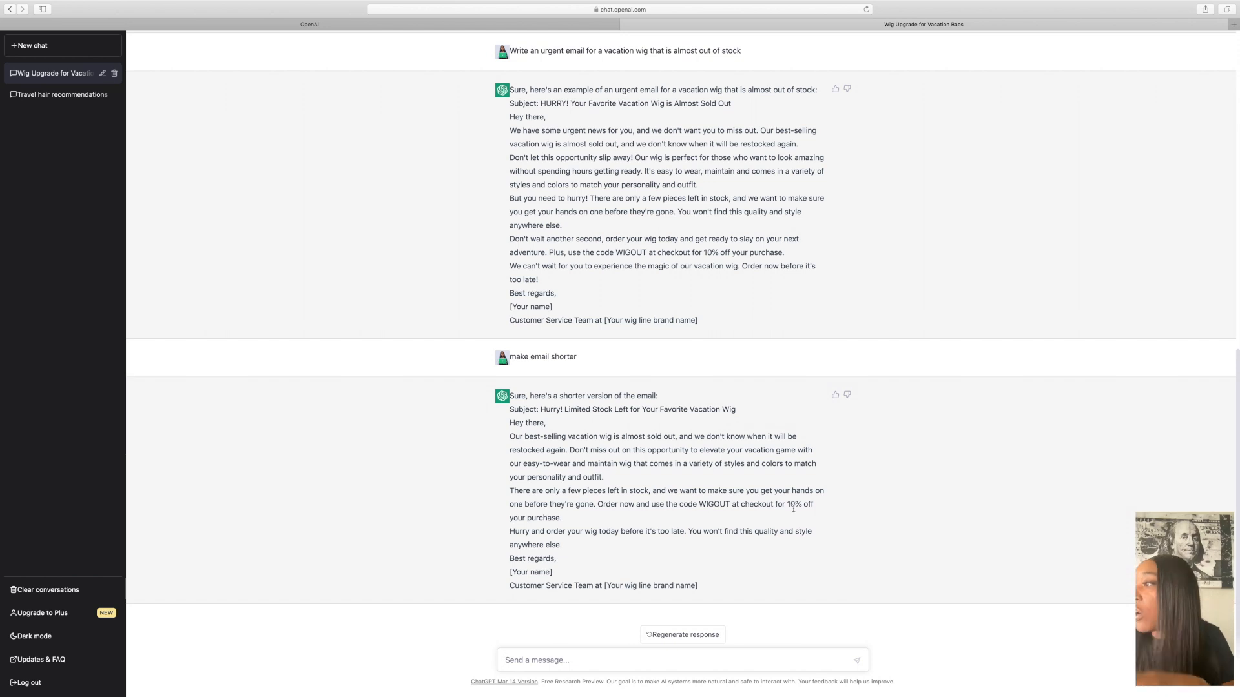
Step: Request more urban, then urban-and-urgent versions of the email, offering 20% off with WigMeUp
text(make email sound)
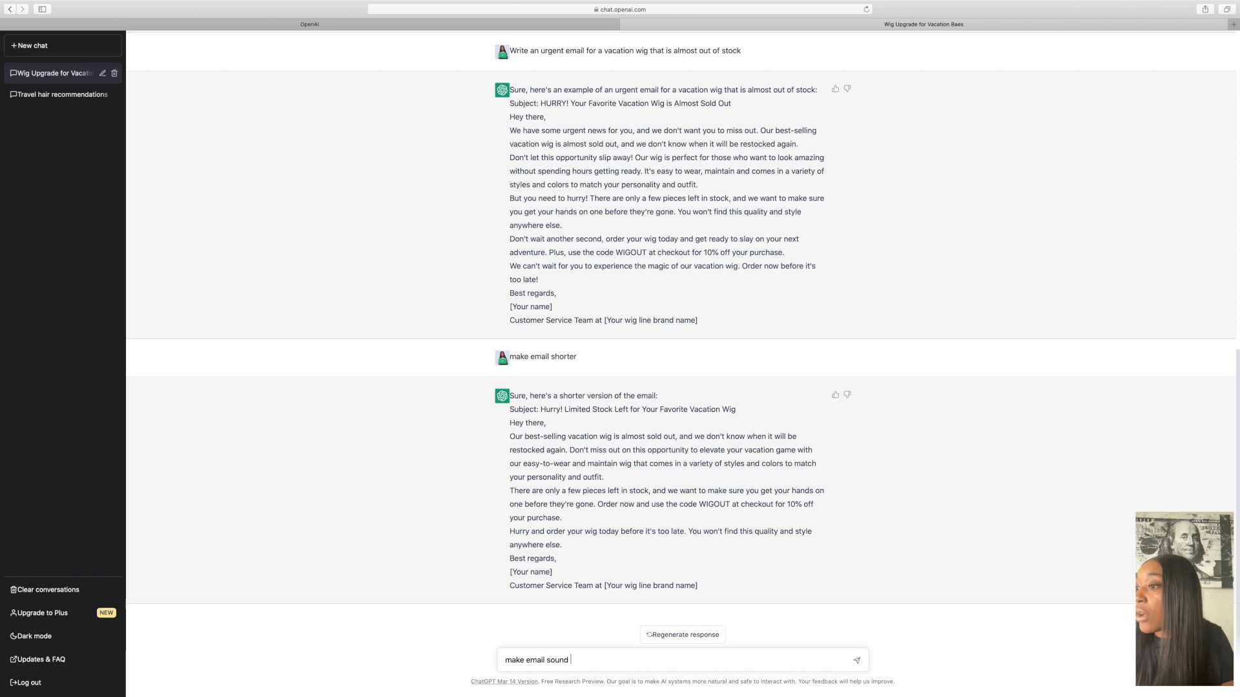
text(more urban)
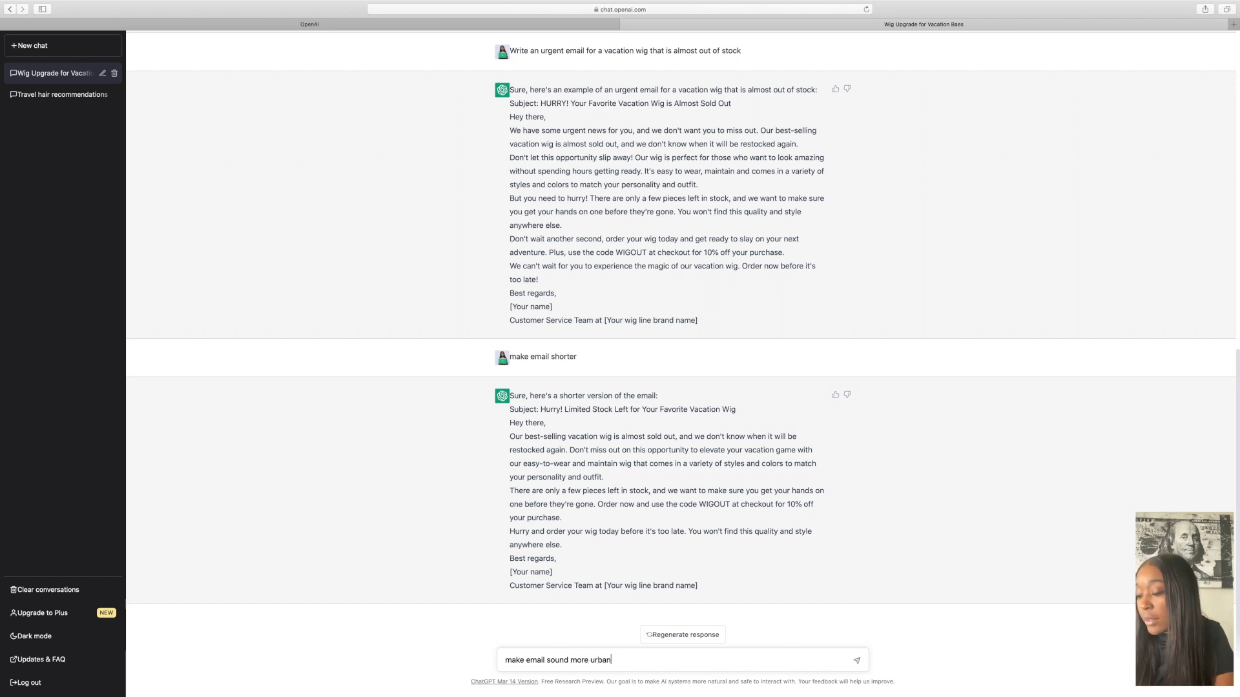
click(857, 660)
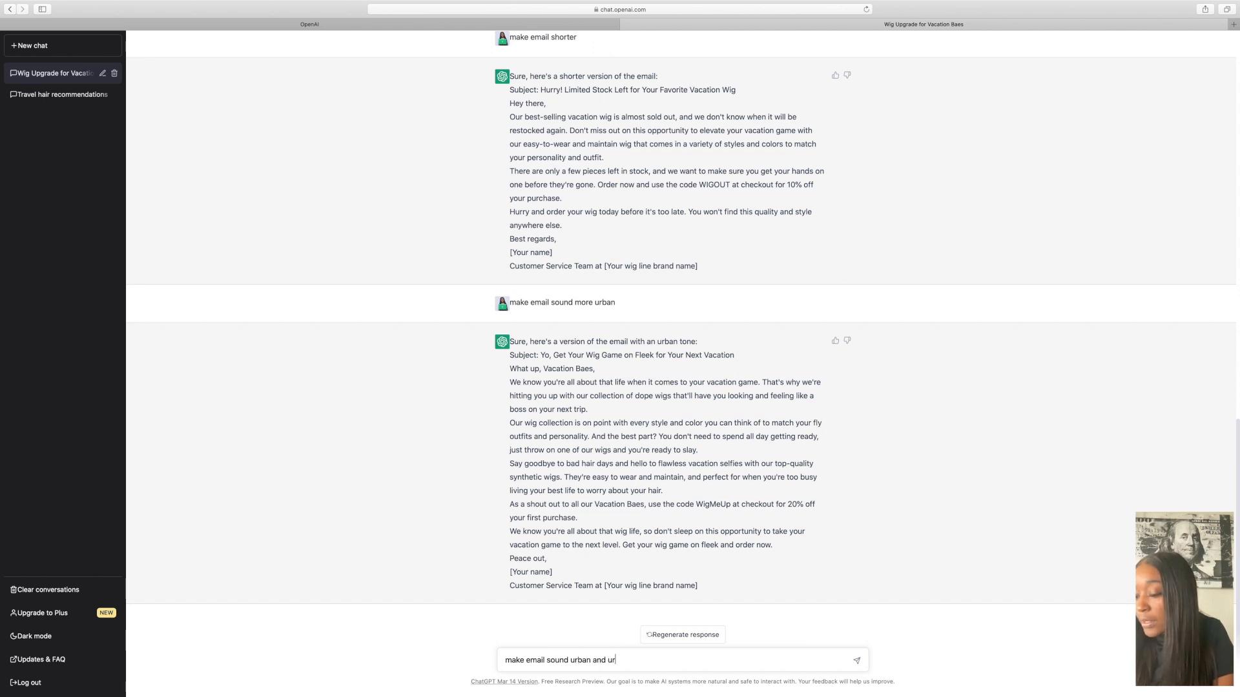
key(Enter)
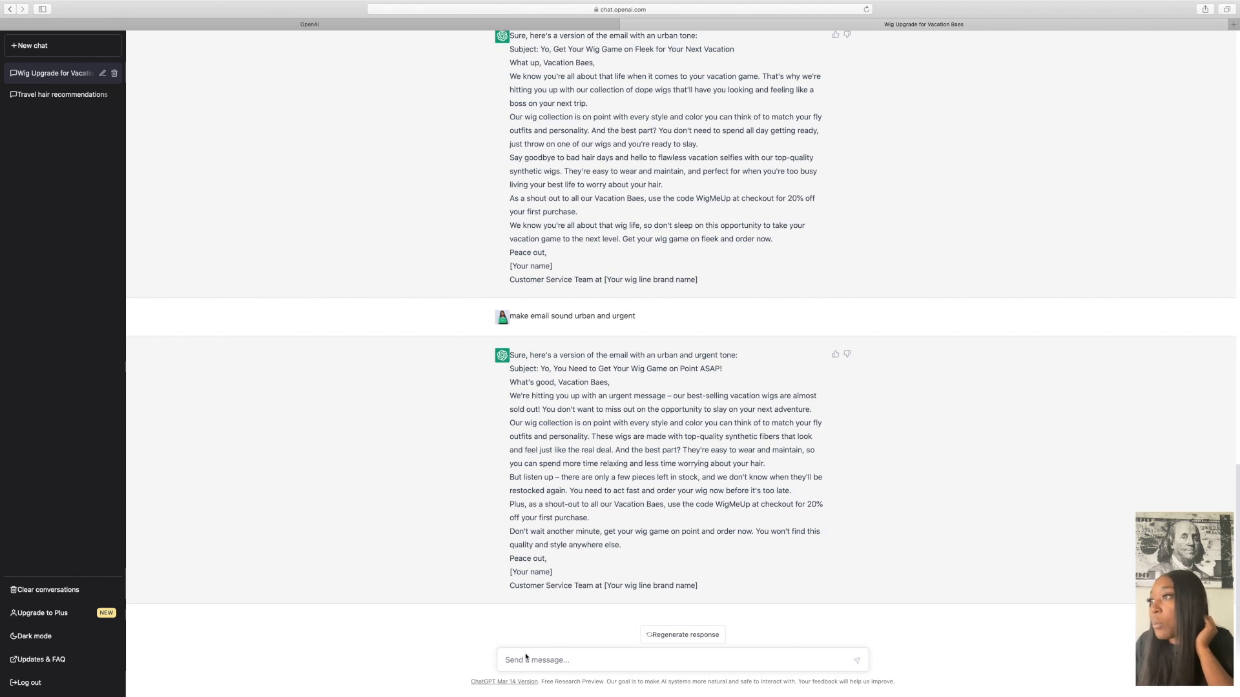
text(make the email sh)
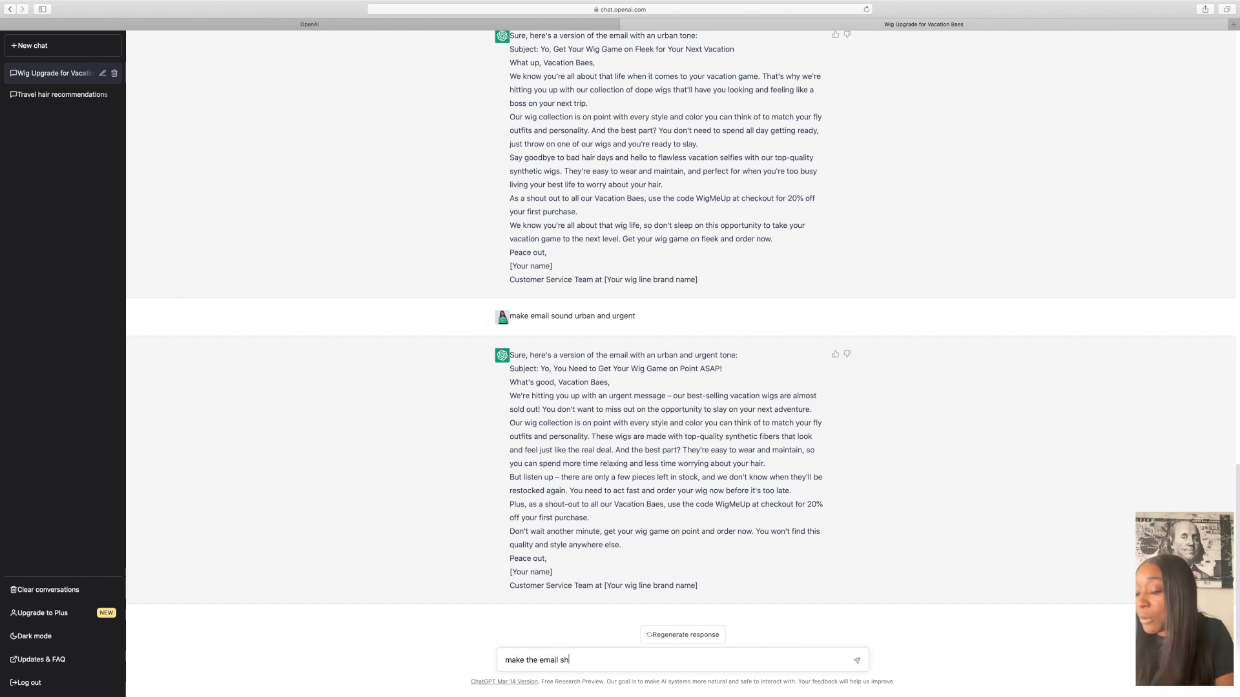
Step: Ask ChatGPT to make the urgent urban email shorter, keeping the WigMeUp 20% discount
key(Enter)
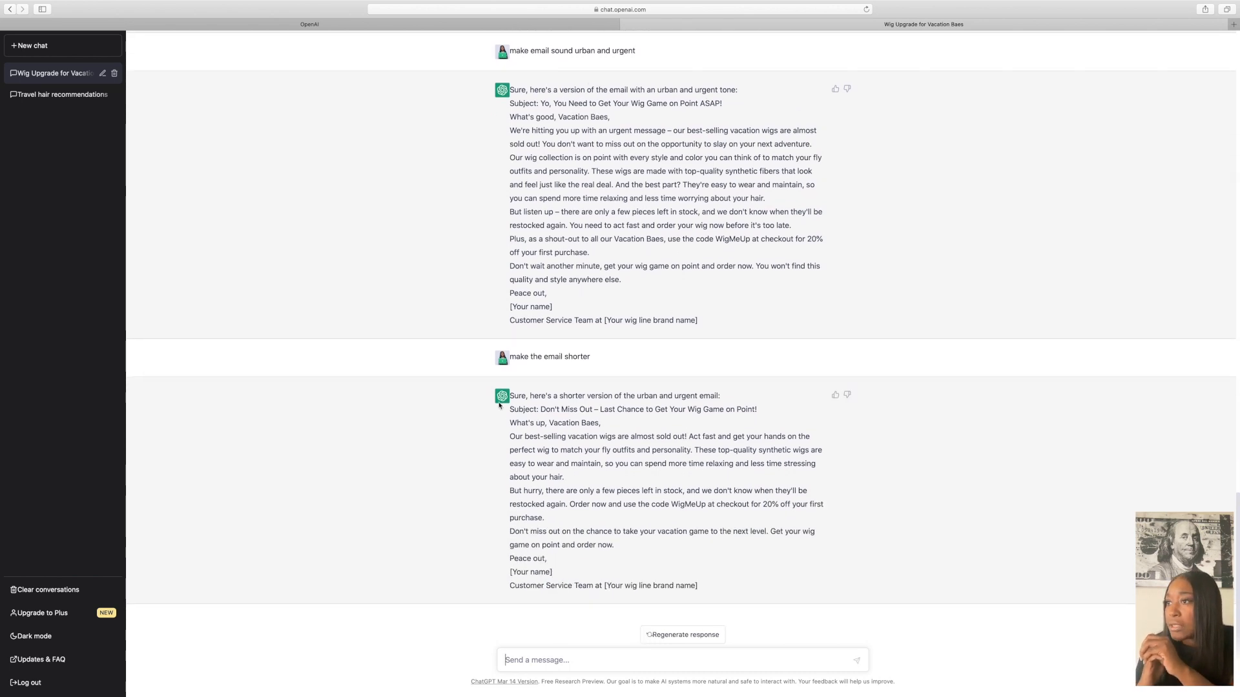
mouse_move(652, 506)
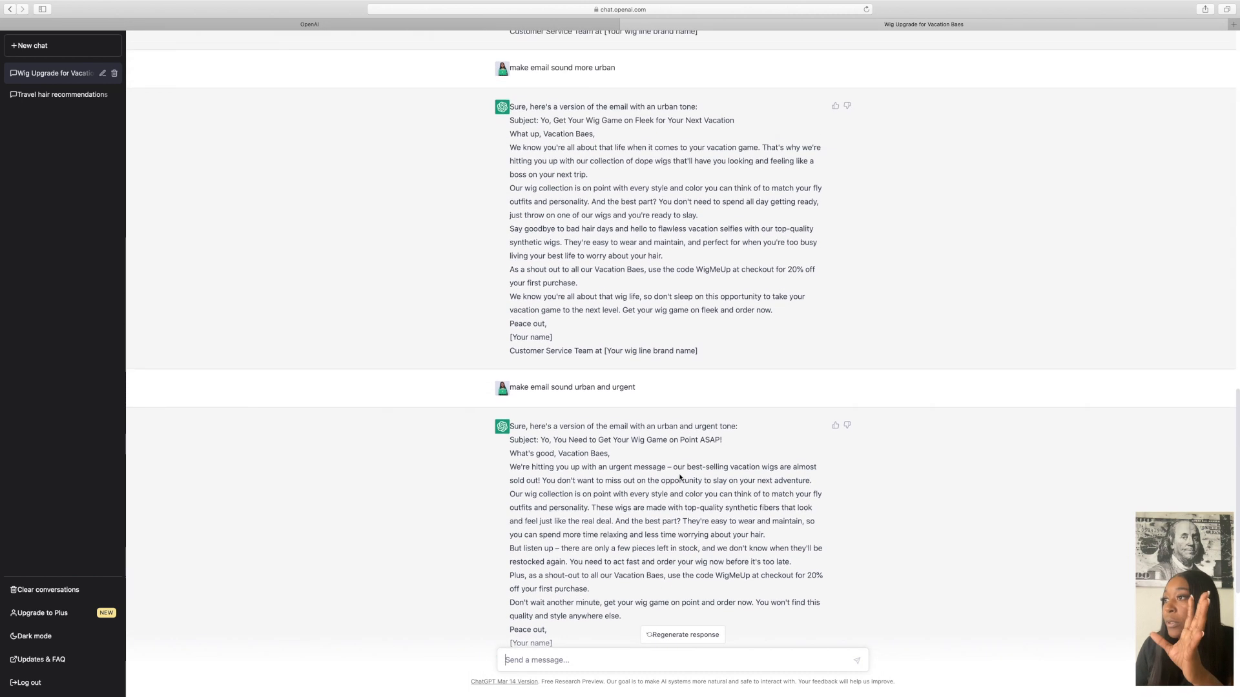
text(make the email shorter)
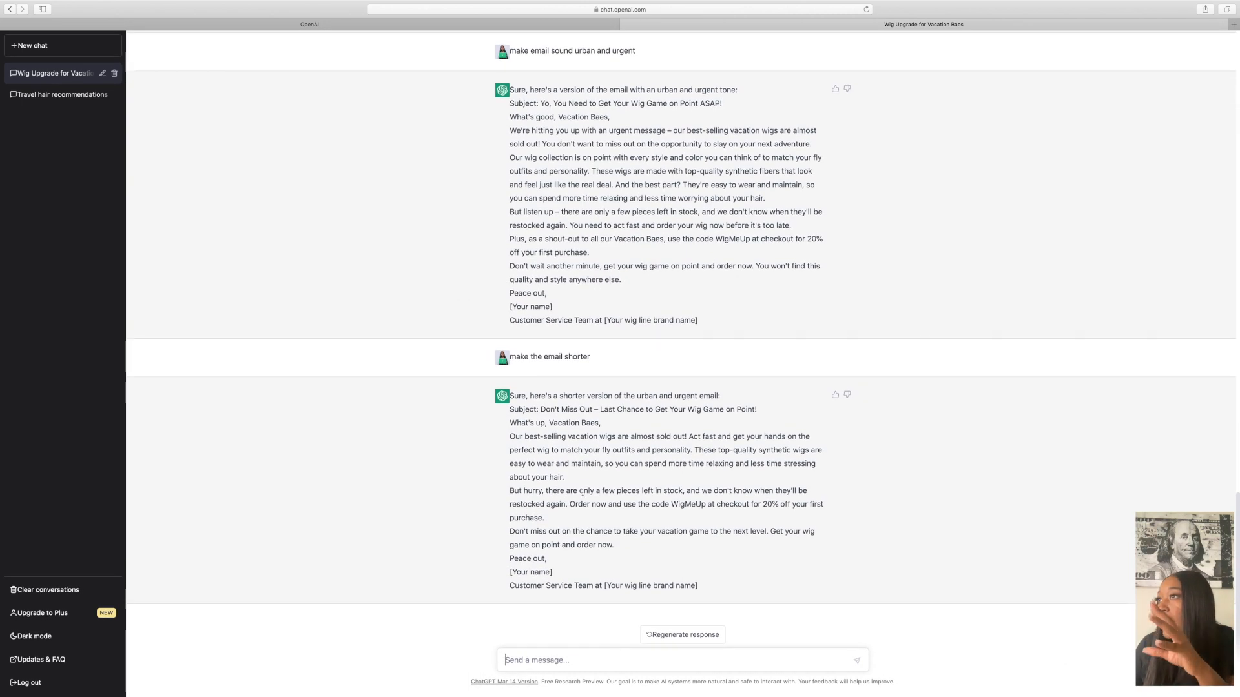